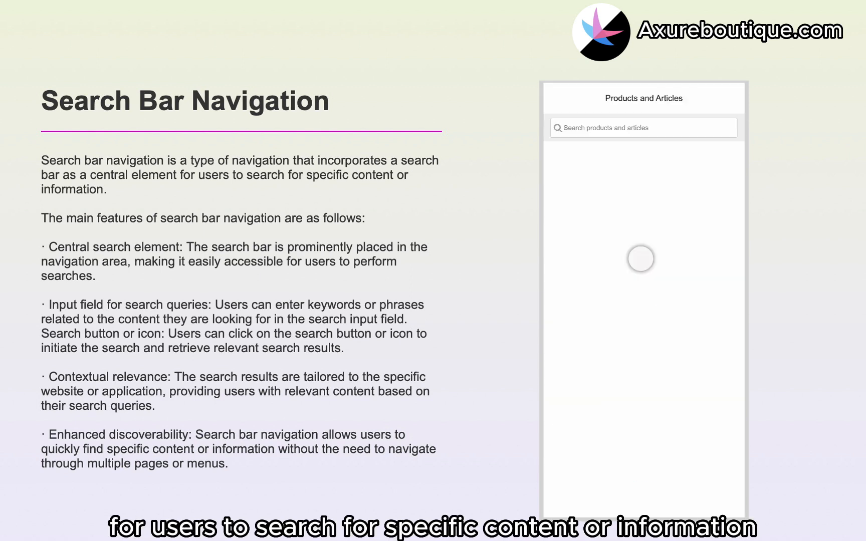
# Try the existing prototype: enter test queries like 'aefe' and clear them to hide results
pyautogui.write('aefe')
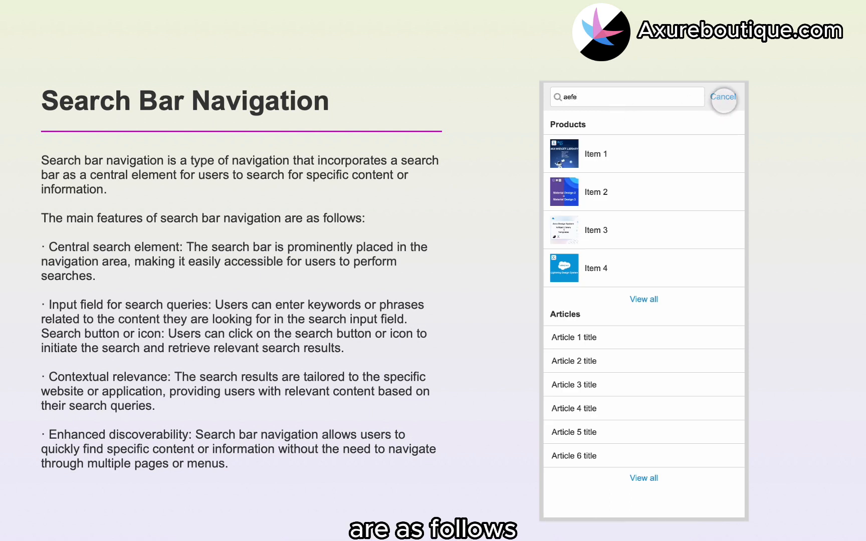
pyautogui.click(722, 97)
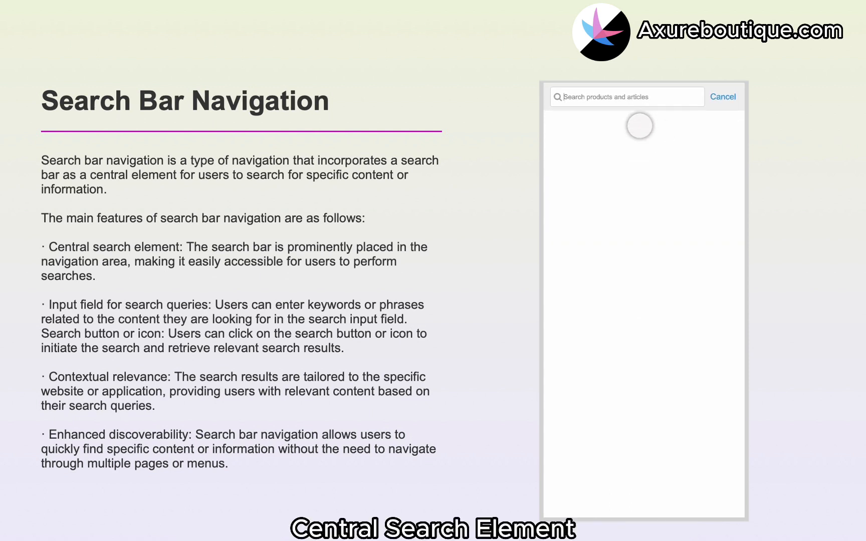
pyautogui.write('a')
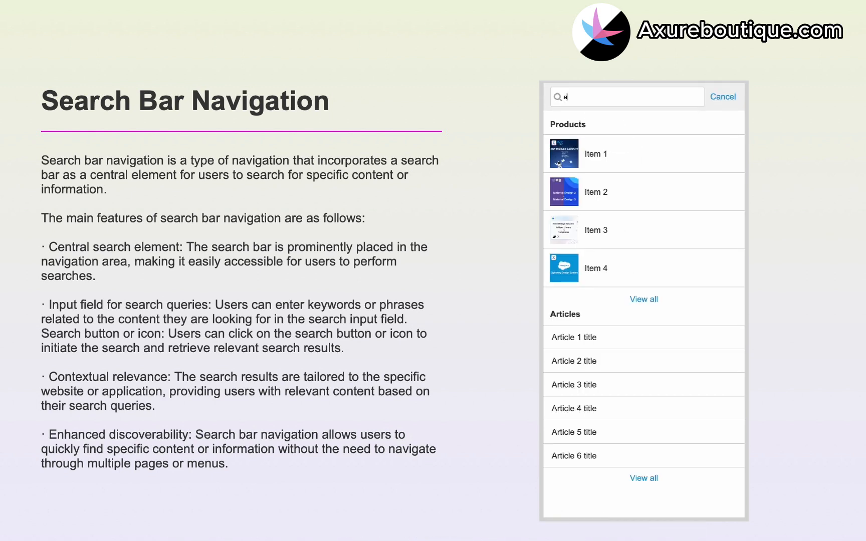
pyautogui.write('efe')
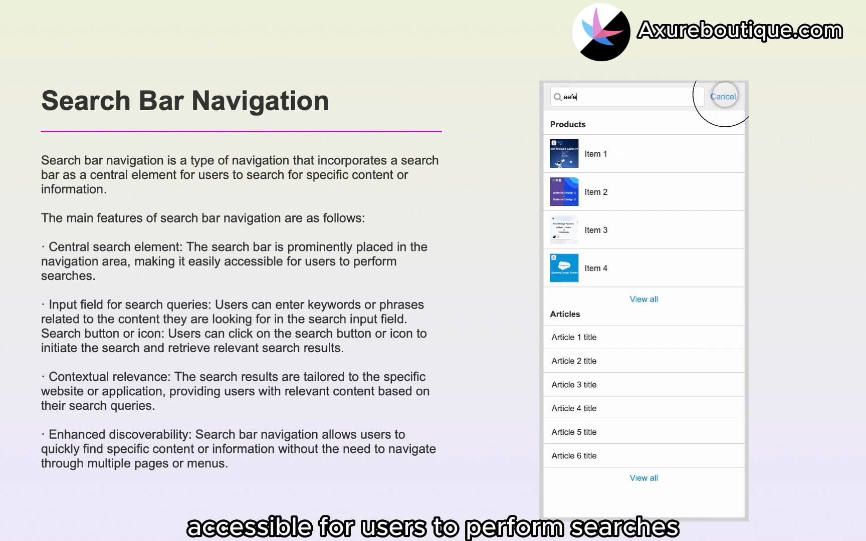
pyautogui.click(723, 96)
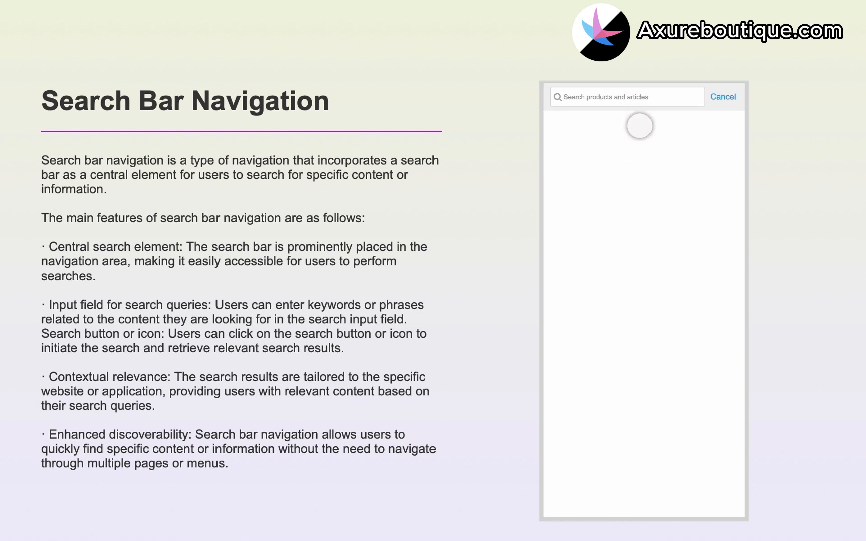
pyautogui.write('ae')
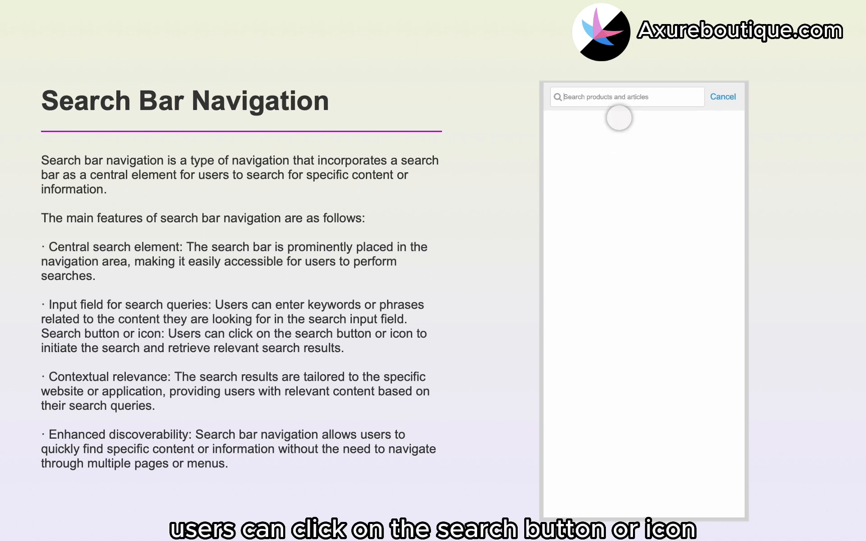
# Repeat test searches, deleting and cancelling to bring the title bar back
pyautogui.write('aef')
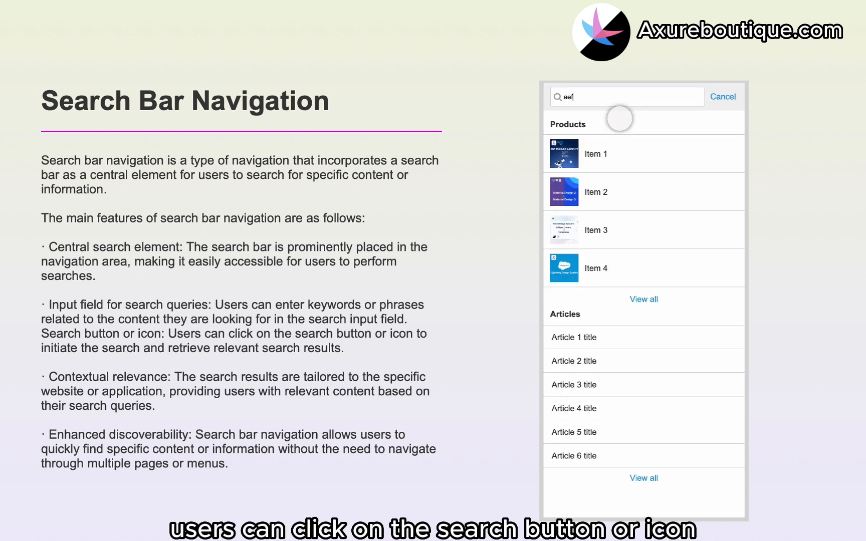
pyautogui.press('Backspace')
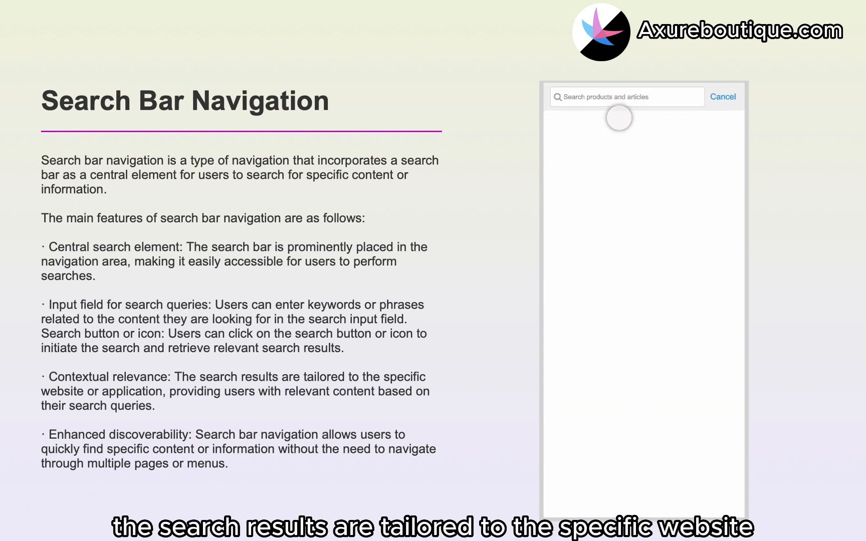
pyautogui.write('aefe')
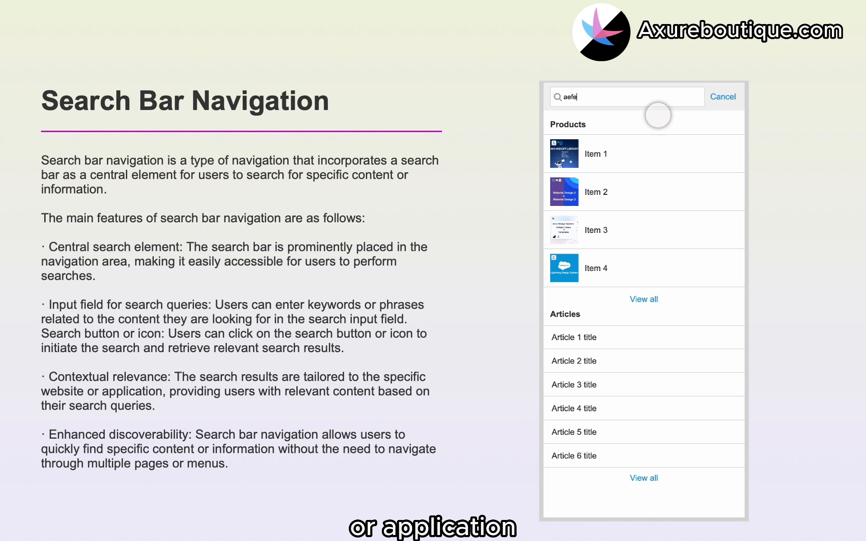
pyautogui.click(723, 97)
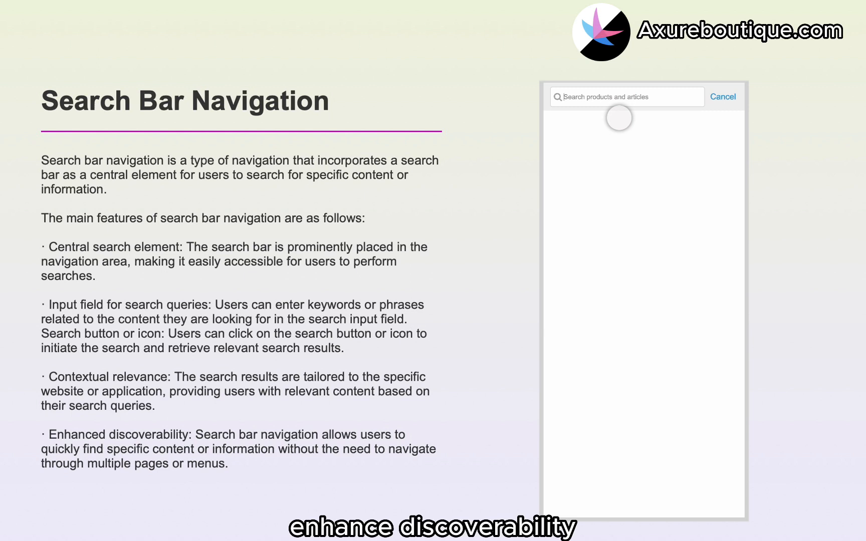
pyautogui.write('aefe')
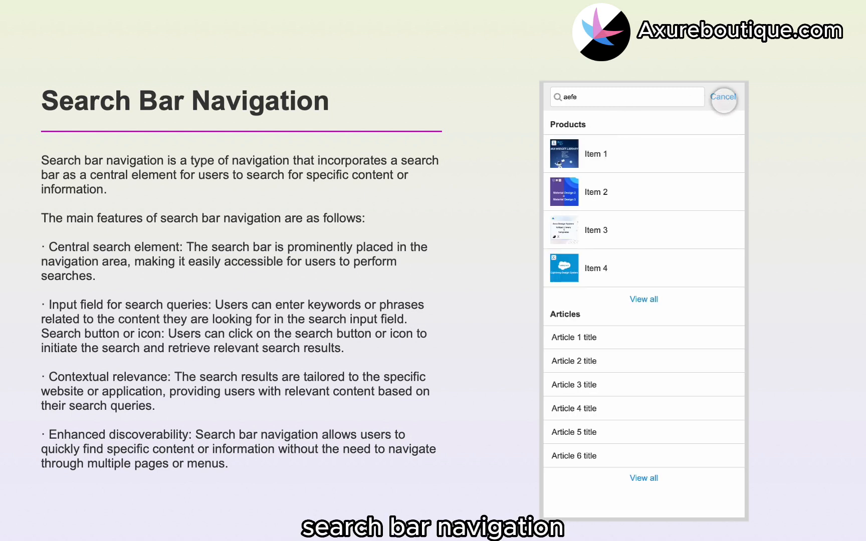
pyautogui.click(723, 96)
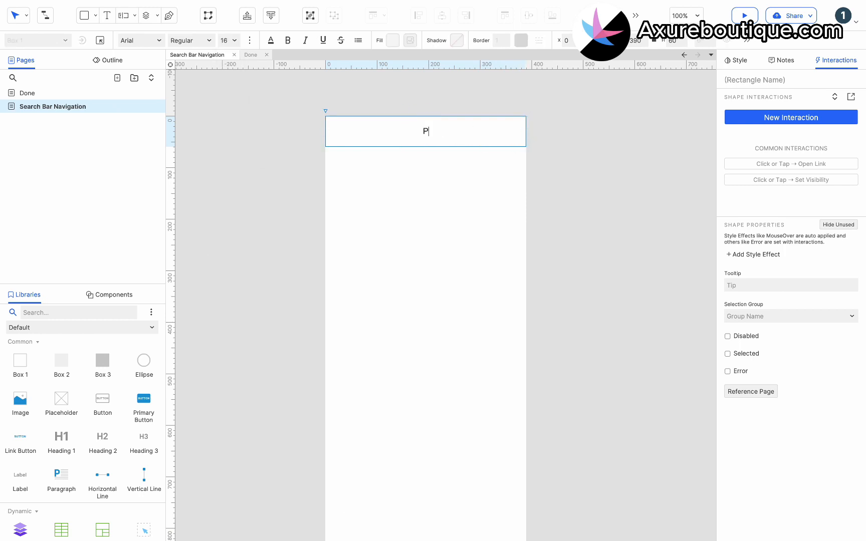
# Label the top box 'Products and Articles' and name it as the title bar
pyautogui.write('roducts and Articles')
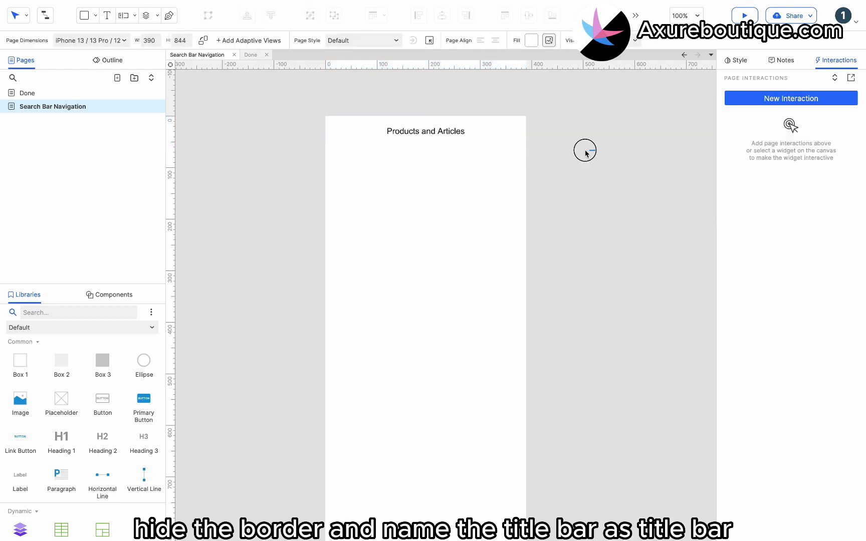
pyautogui.click(425, 132)
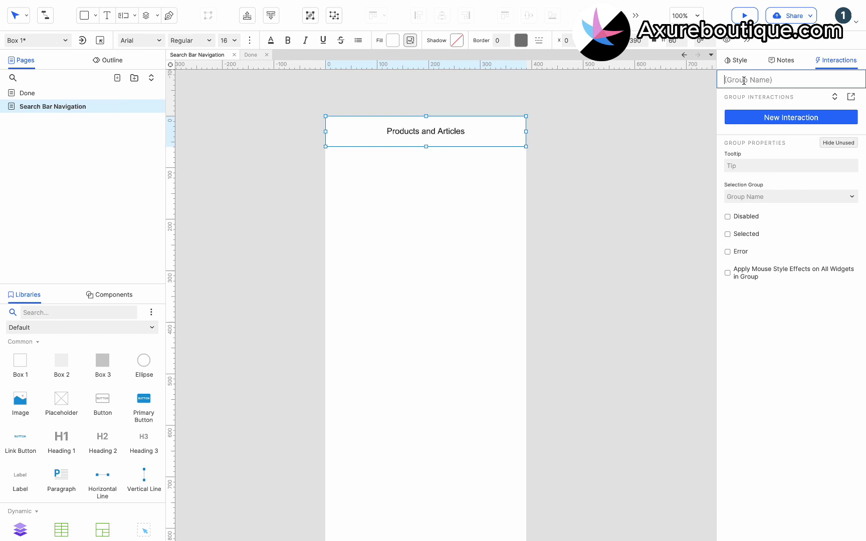
pyautogui.click(525, 175)
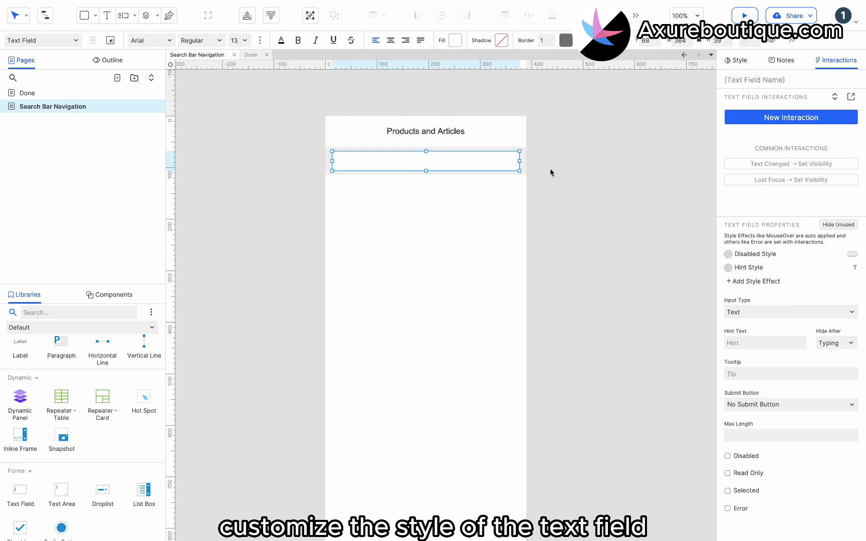
# Place a text field reading 'Search products and articles' on a grey band below the title
pyautogui.click(566, 40)
pyautogui.write('Search products and articles')
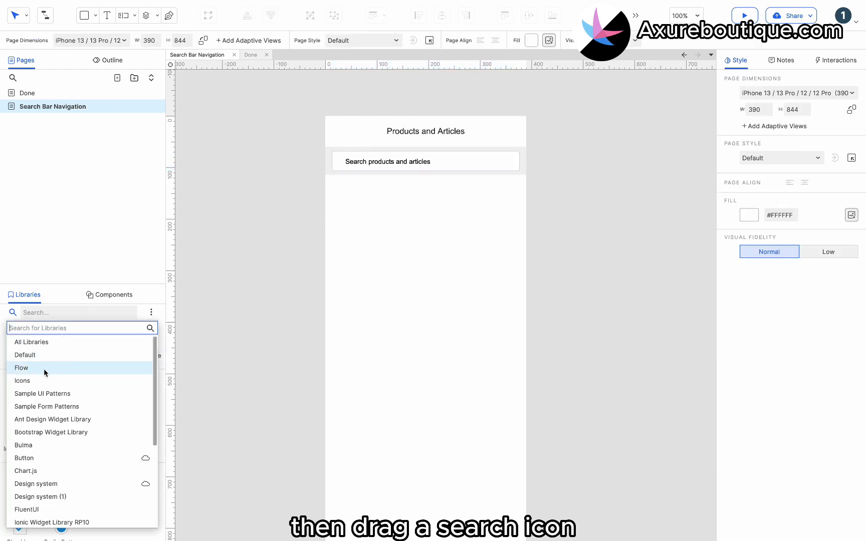
# Add a grey Search icon from the Icons library and move the field text into its hint text
pyautogui.click(23, 381)
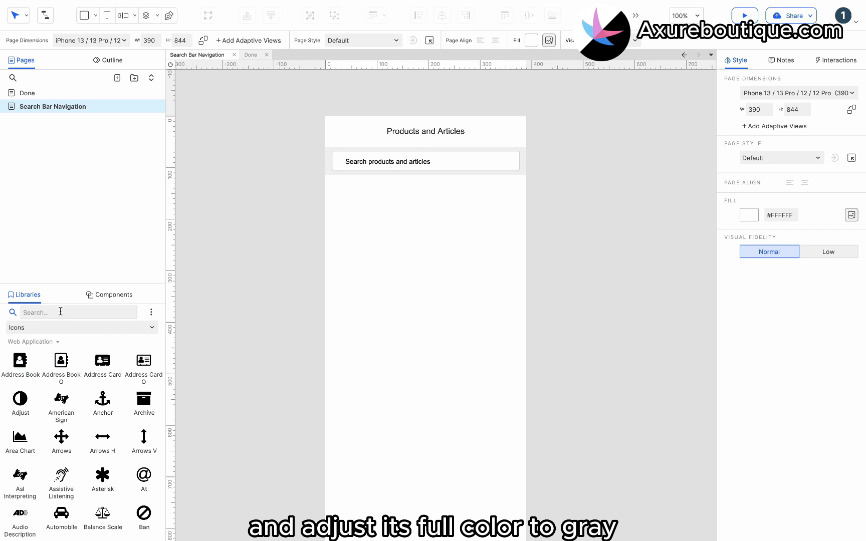
pyautogui.write('sear')
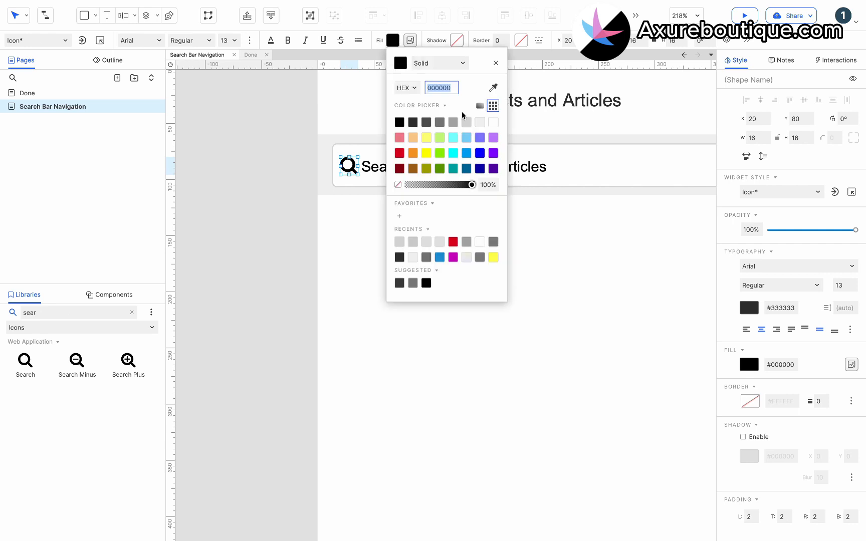
pyautogui.click(452, 122)
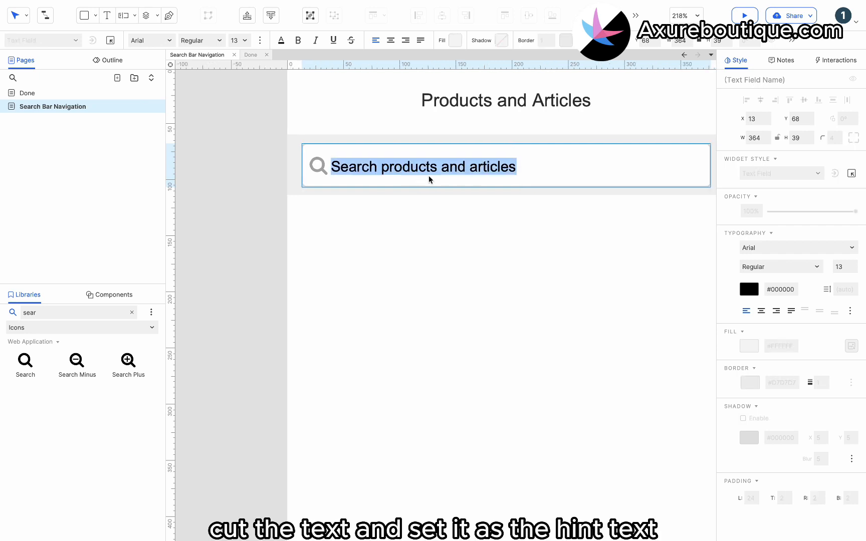
pyautogui.press('Ctrl+x')
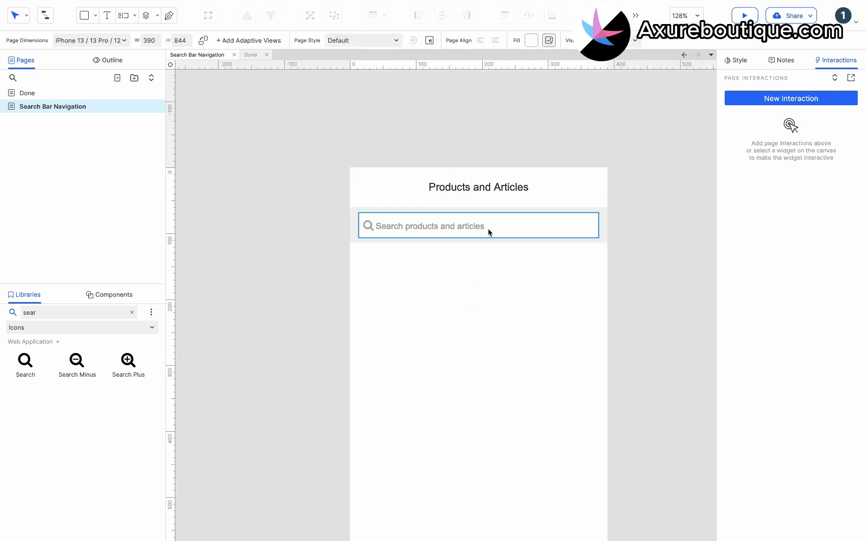
pyautogui.moveTo(488, 230)
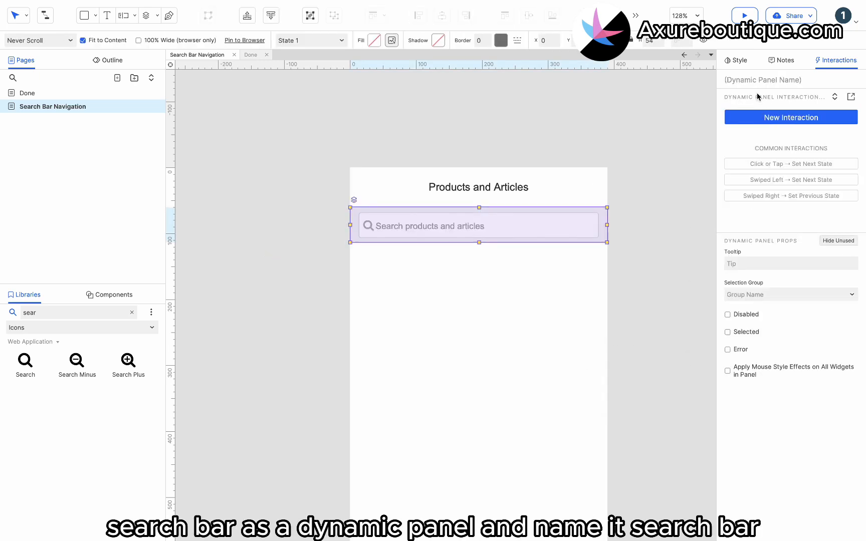
# Name the dynamic panel 'Search bar', duplicate State 1 and switch to State 2
pyautogui.write('Search bar')
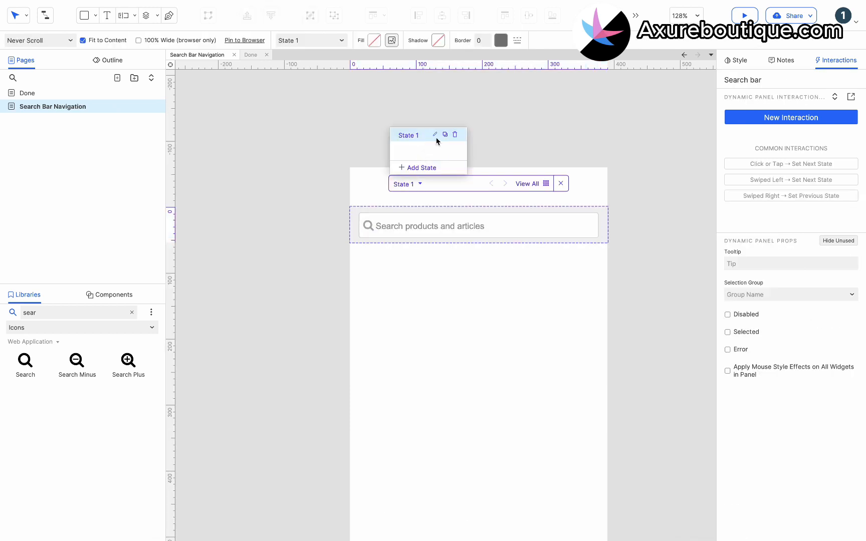
pyautogui.click(420, 167)
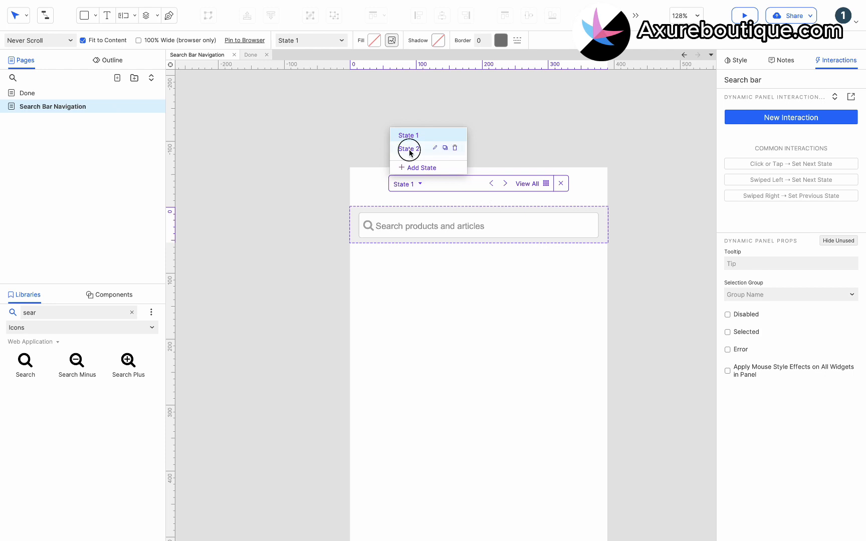
pyautogui.click(409, 149)
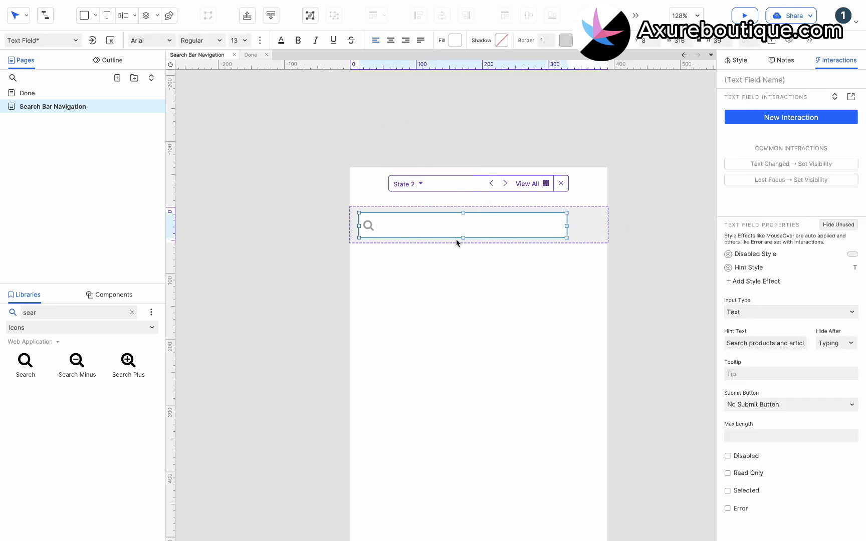
# In State 2, narrow the search field and add a Cancel link beside it
pyautogui.click(131, 311)
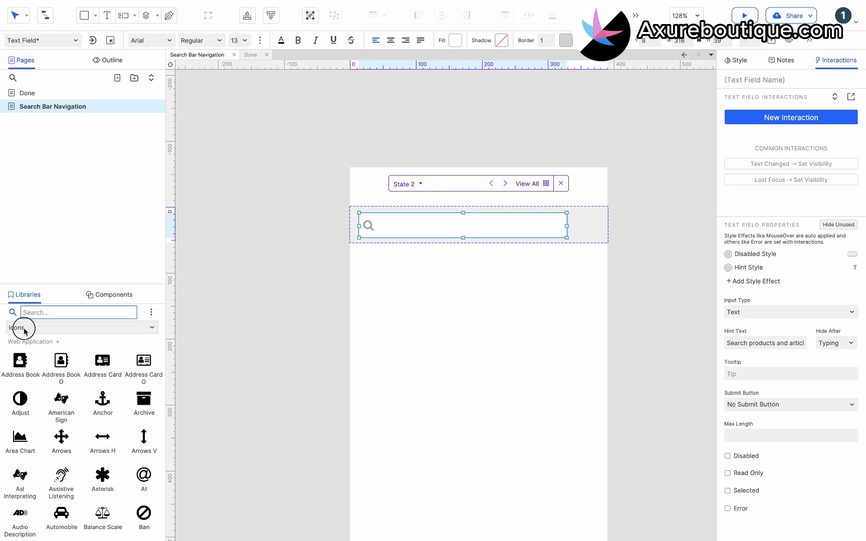
pyautogui.click(80, 327)
pyautogui.write('C')
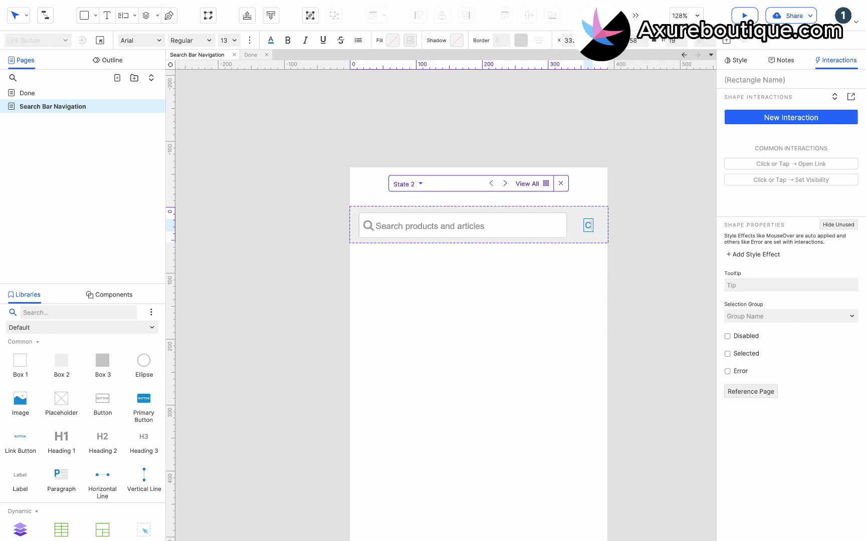
pyautogui.click(462, 226)
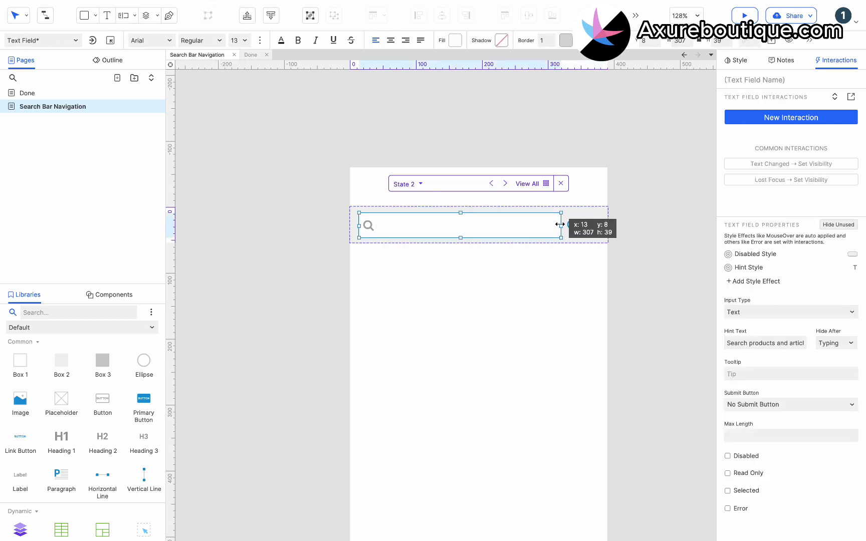
pyautogui.click(579, 224)
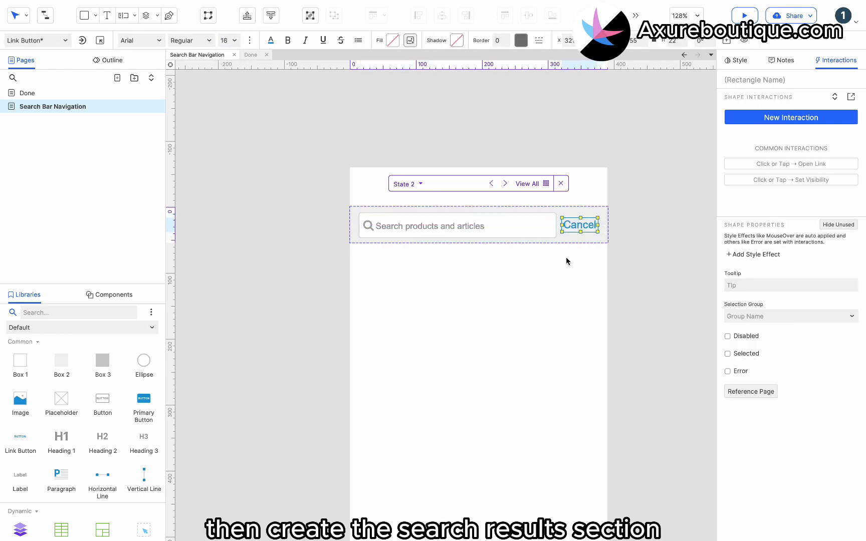
# Add a bold 'Products' heading and label the first result row 'Item 1'
pyautogui.click(479, 224)
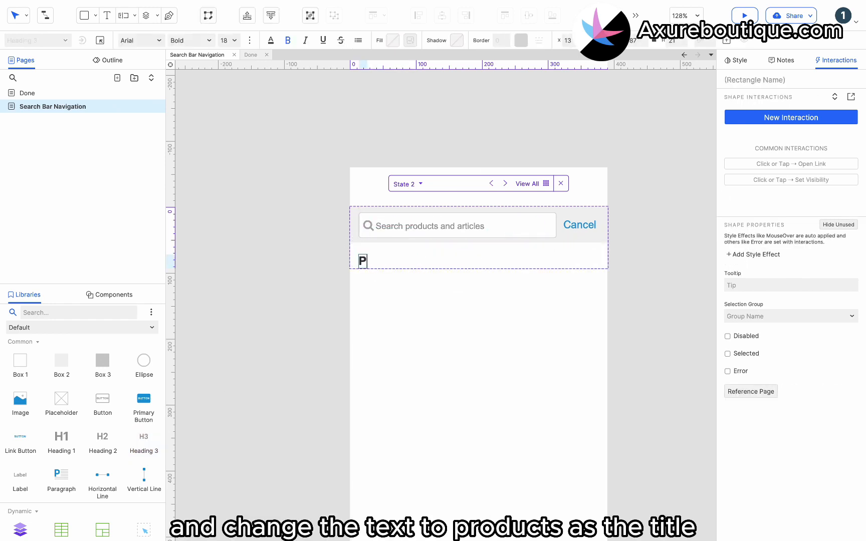
pyautogui.write('Products')
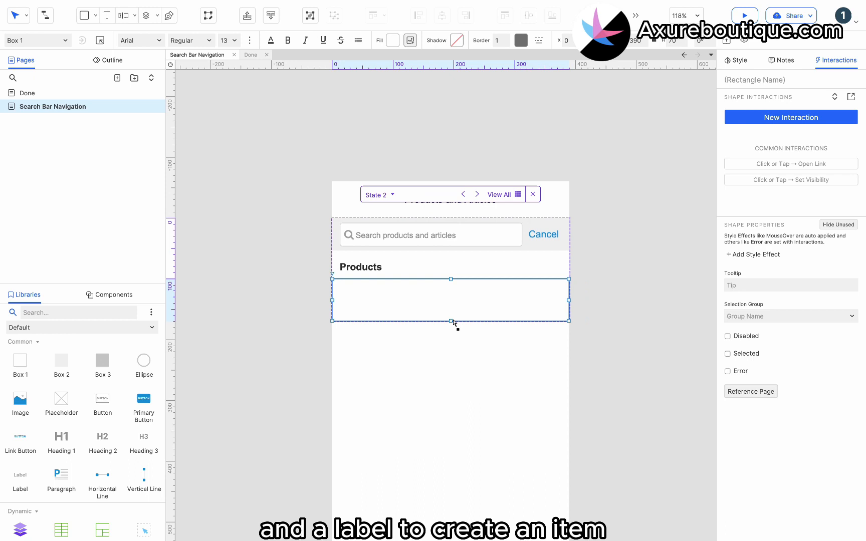
pyautogui.click(521, 40)
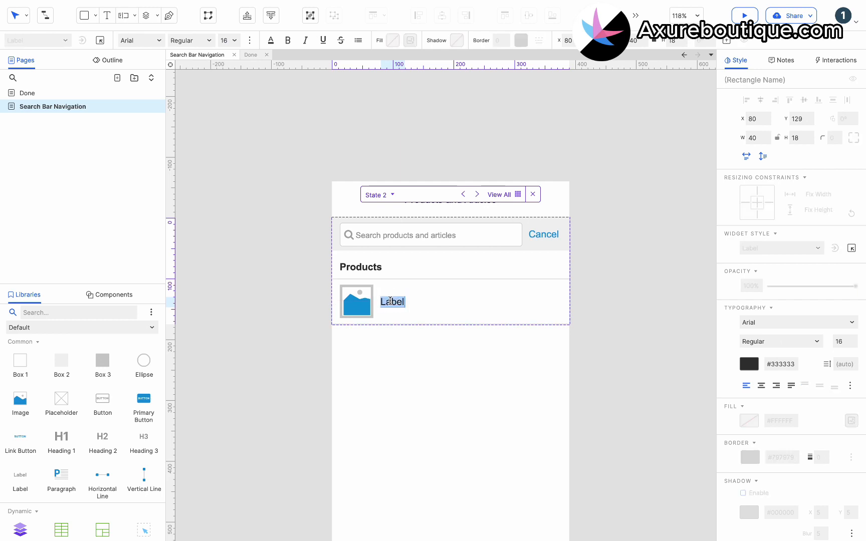
pyautogui.write('Item 1')
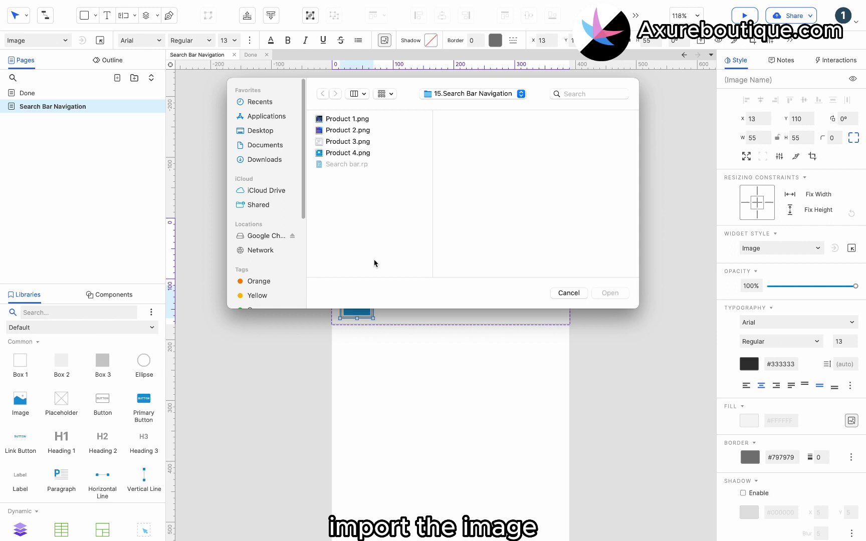
# Import Product 1.png as Item 1's thumbnail, then duplicate rows and rename and re-picture them
pyautogui.click(346, 118)
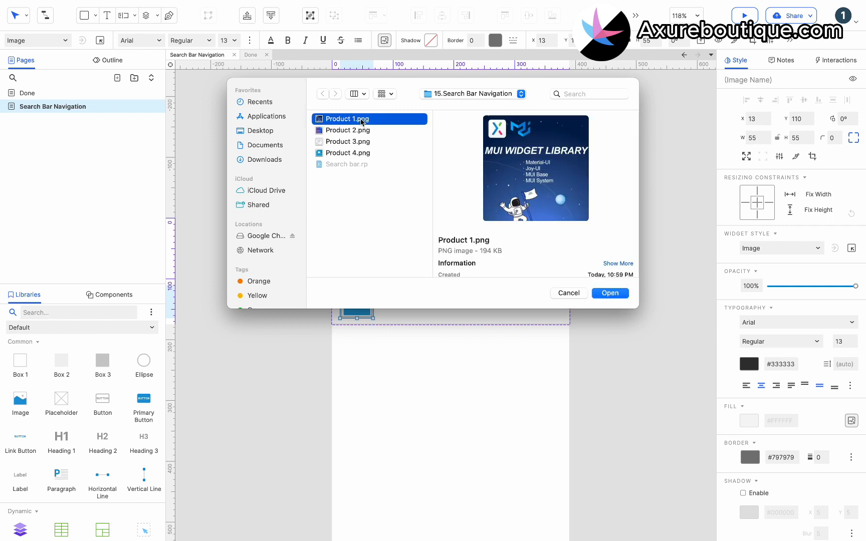
pyautogui.click(610, 294)
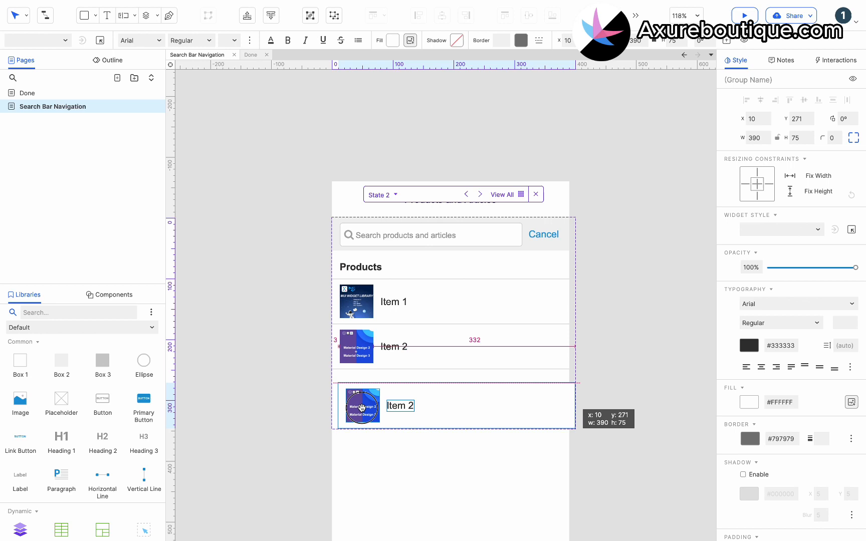
pyautogui.doubleClick(362, 406)
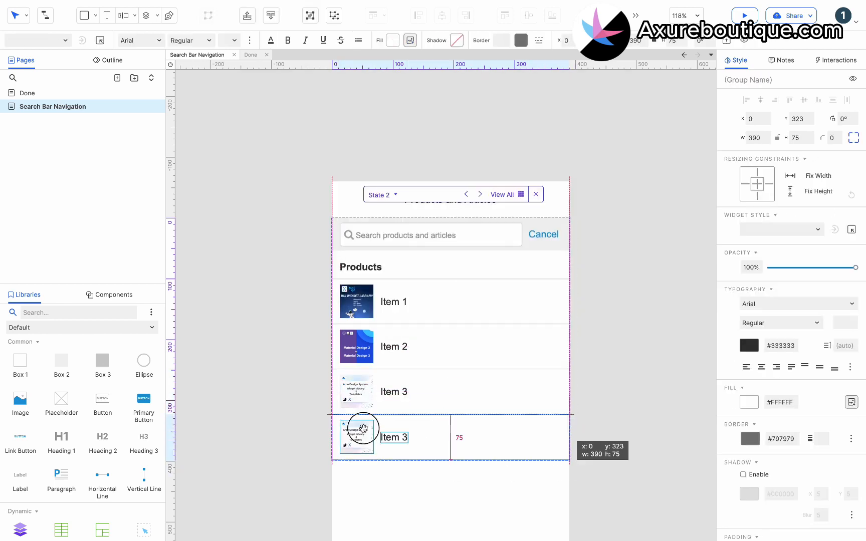
pyautogui.click(356, 437)
pyautogui.write('4')
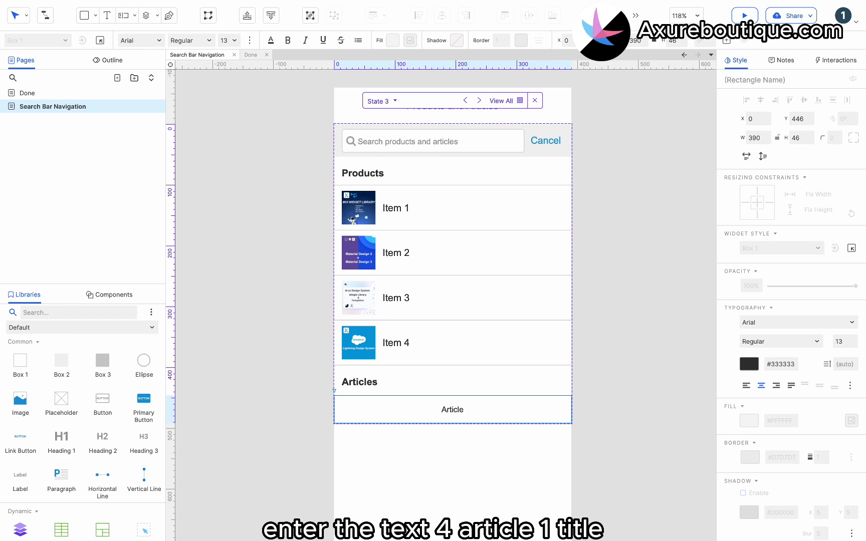
# Enter 'Article 1 title' in the first article row and duplicate it for further rows
pyautogui.write('Article 1 title')
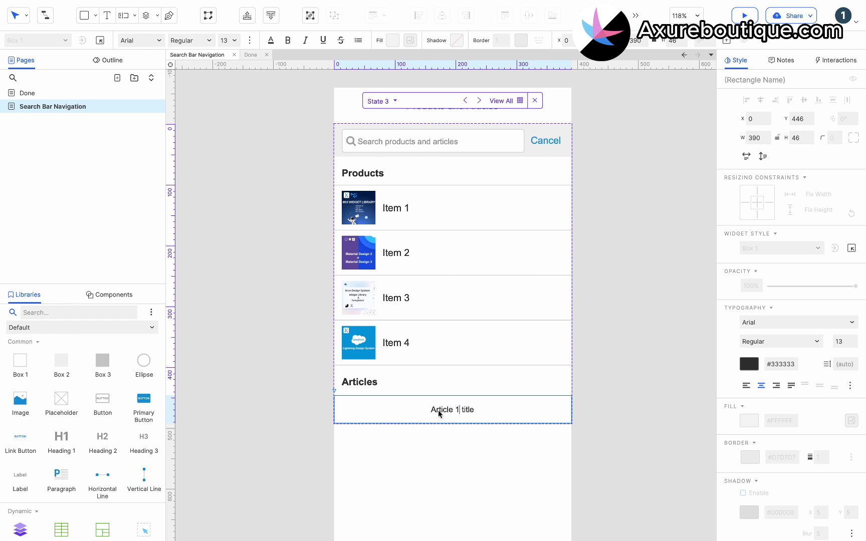
pyautogui.click(452, 409)
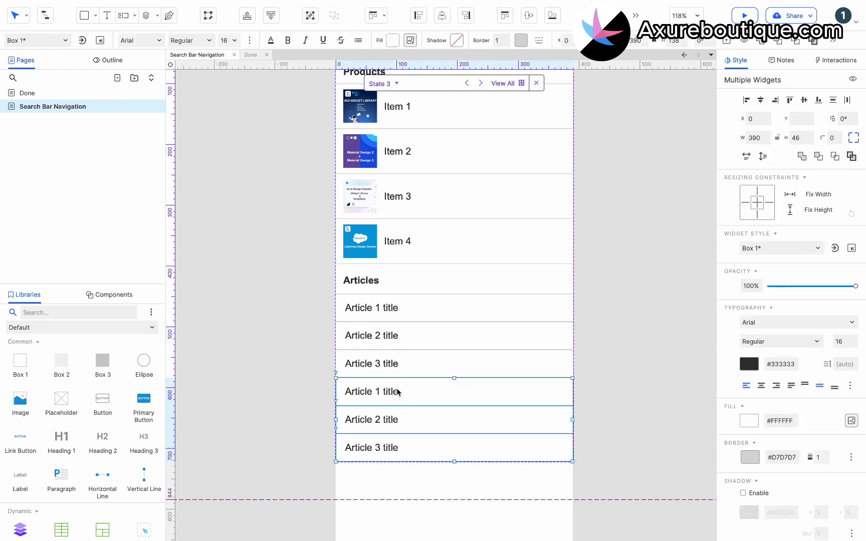
pyautogui.click(377, 419)
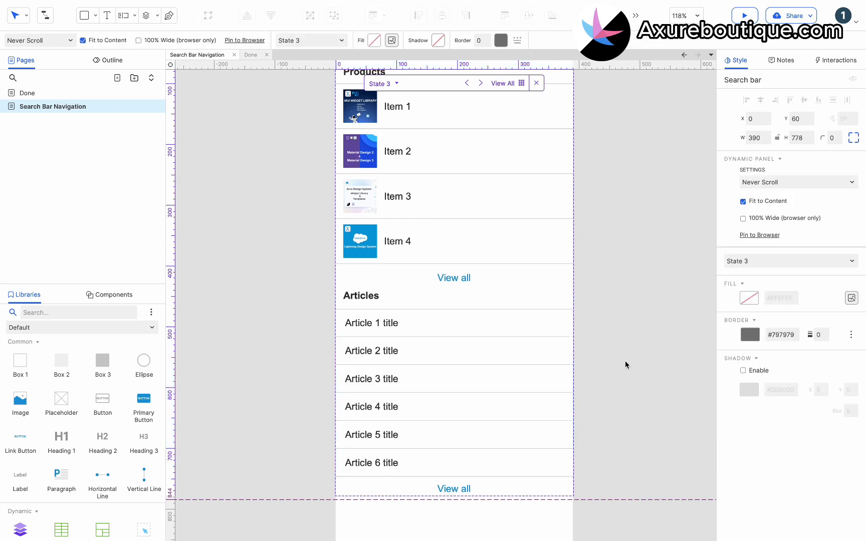
# Finish Article 4–6 titles and View all links, then deselect everything
pyautogui.click(371, 323)
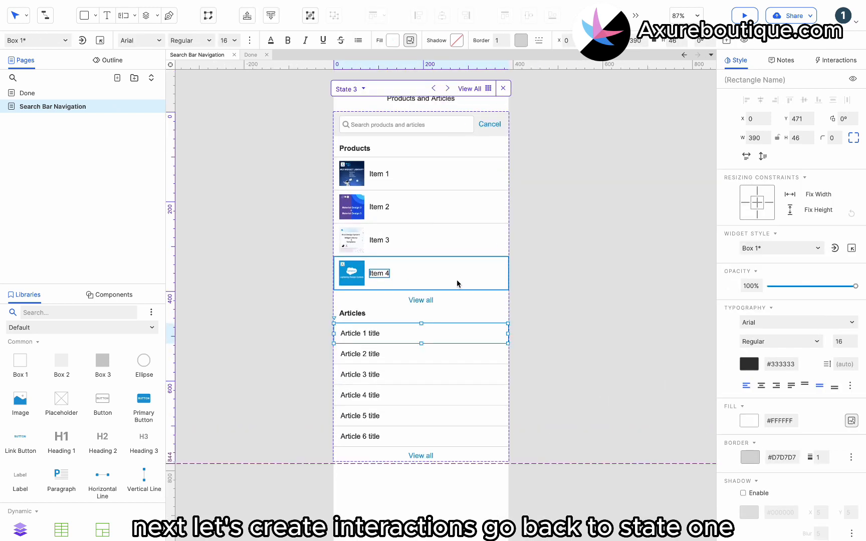
# On the State 1 text field's Got Focus, set the Search bar panel to State 2
pyautogui.click(349, 88)
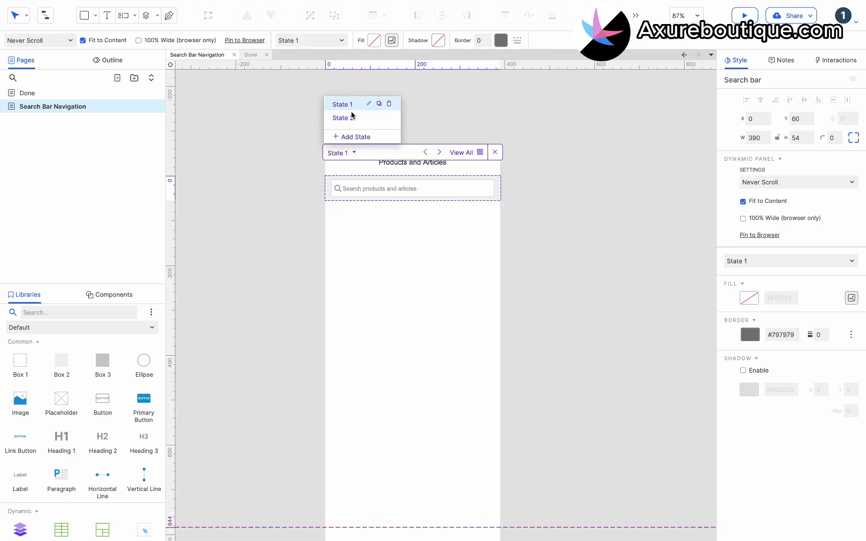
pyautogui.click(412, 189)
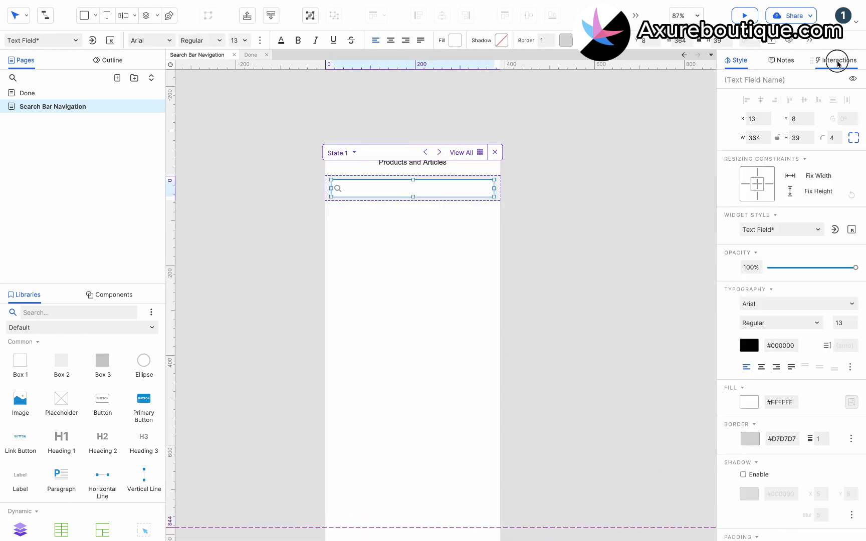
pyautogui.click(836, 61)
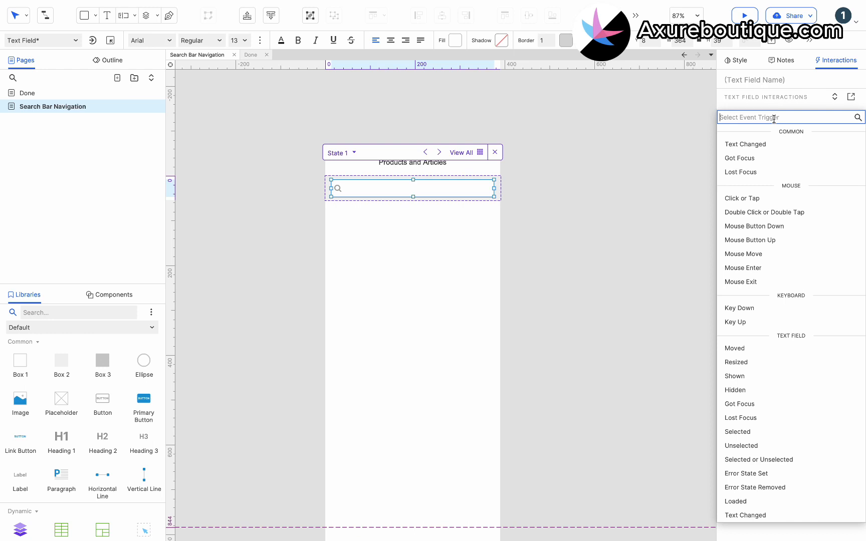
pyautogui.click(740, 158)
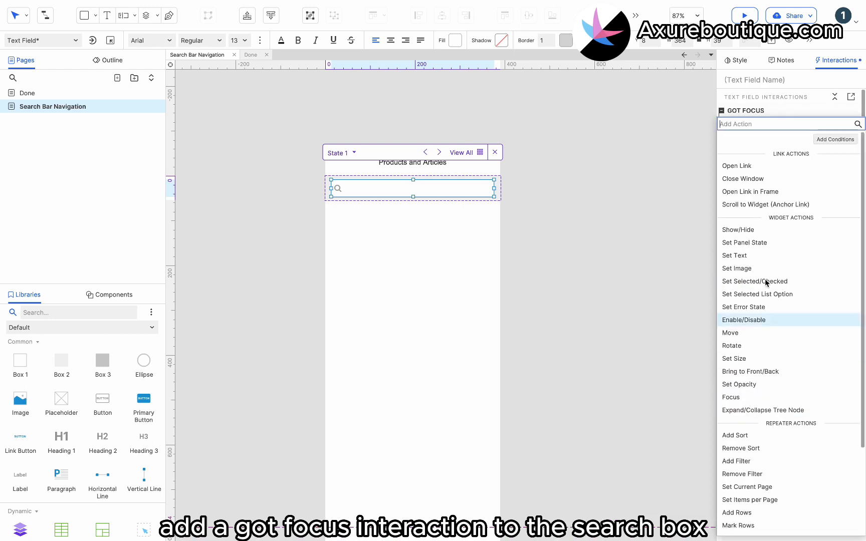
pyautogui.click(744, 243)
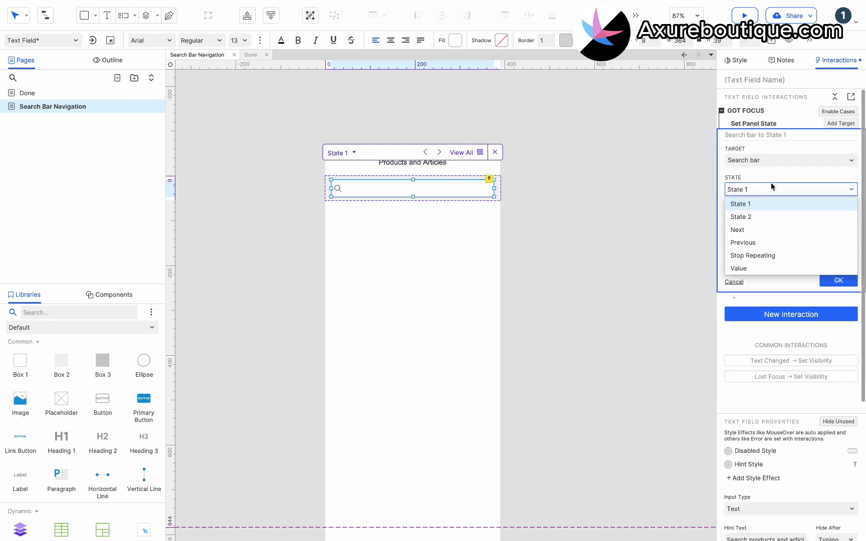
pyautogui.click(741, 216)
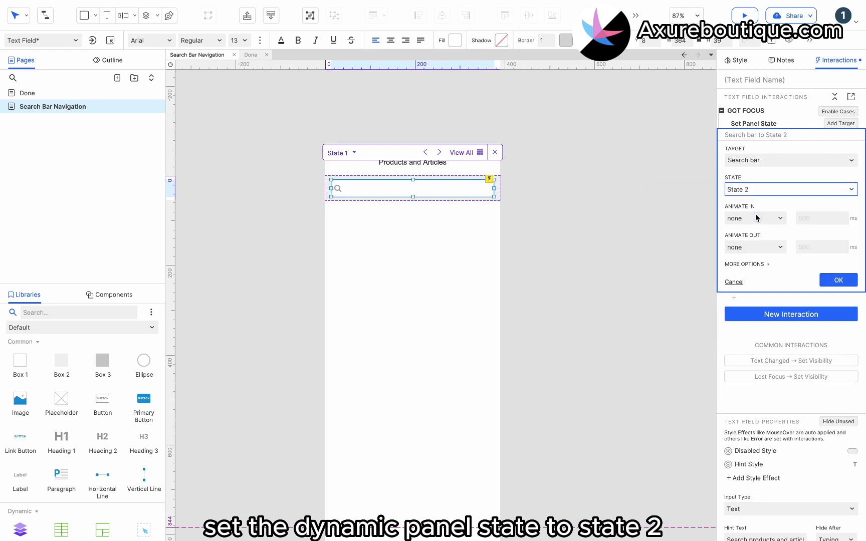
pyautogui.click(838, 279)
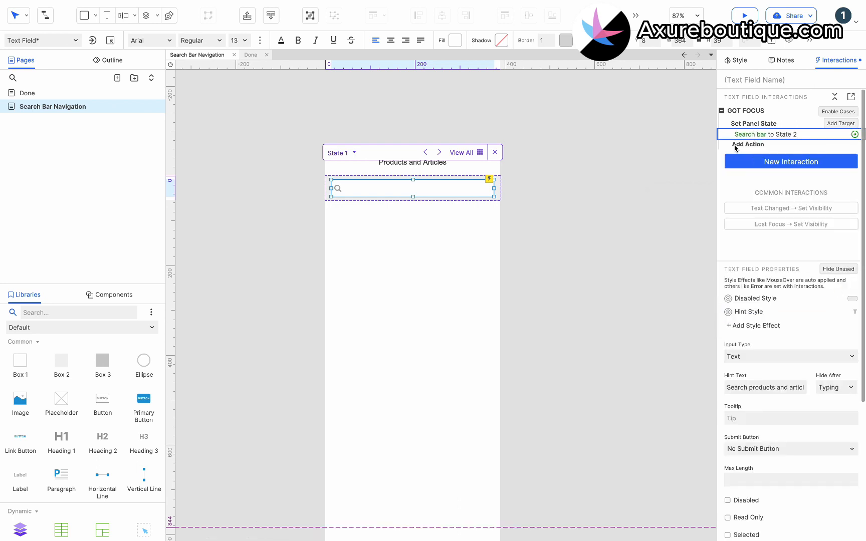
# Add a Show/Hide action that hides the Title bar
pyautogui.click(748, 144)
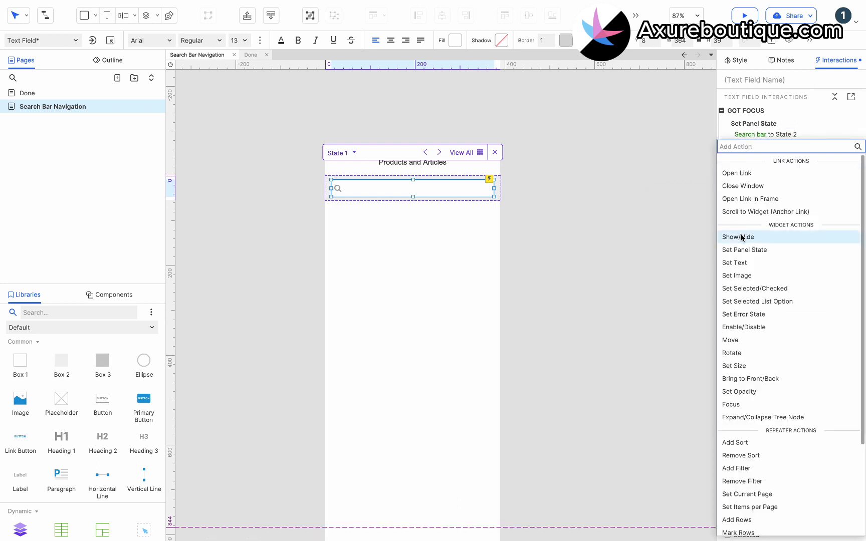
pyautogui.click(738, 237)
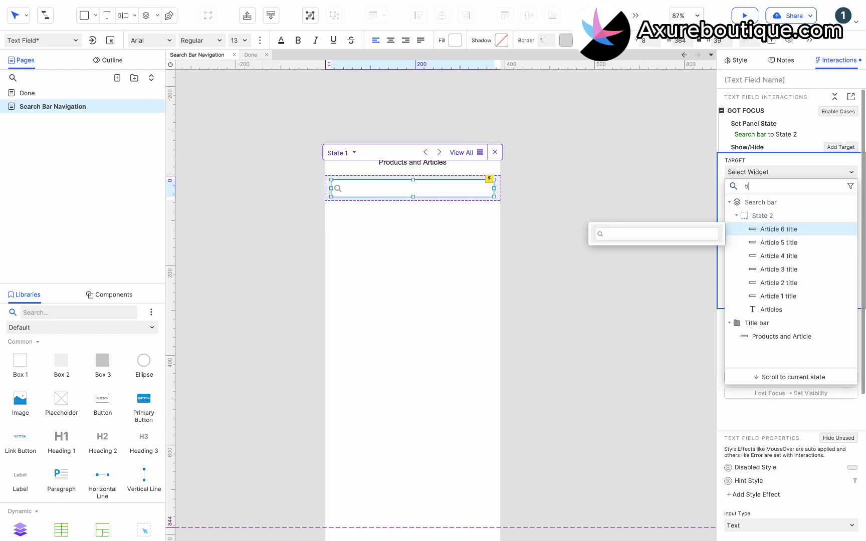
pyautogui.write('tle')
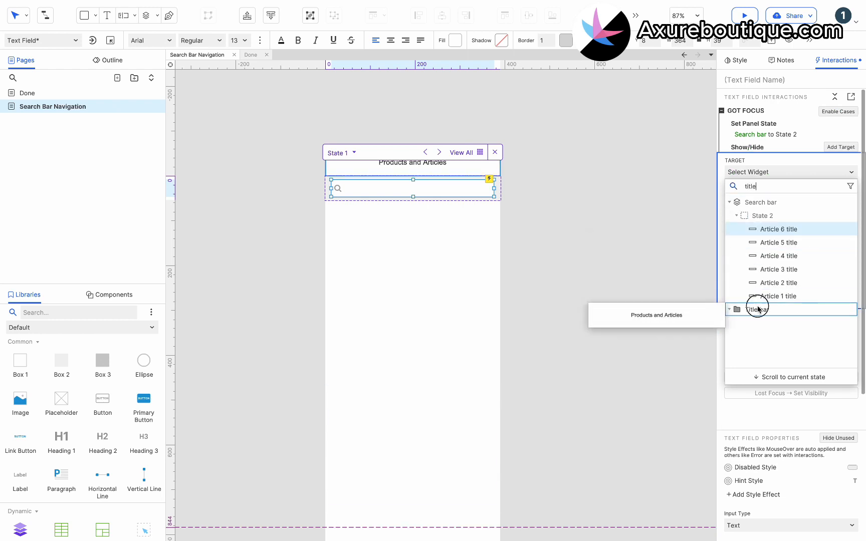
pyautogui.click(757, 310)
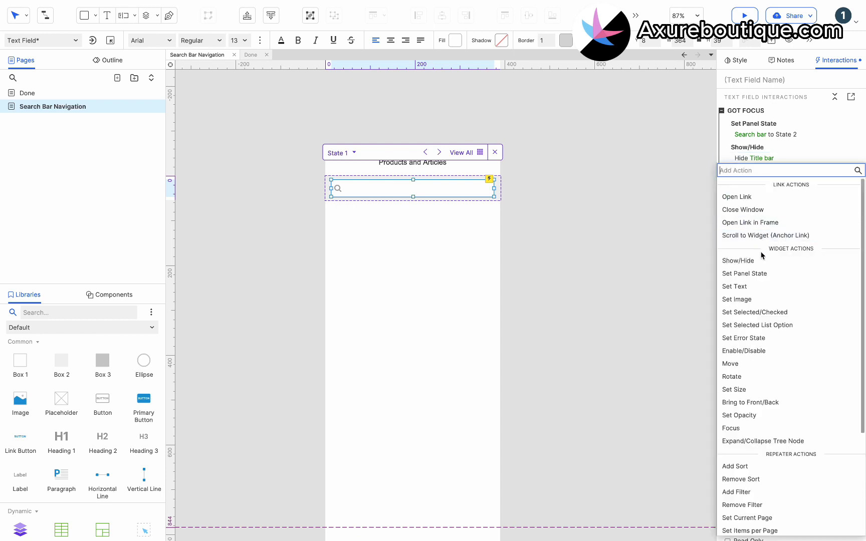
# Move the Search bar to absolute y 0 with a linear 200 ms animation
pyautogui.click(730, 364)
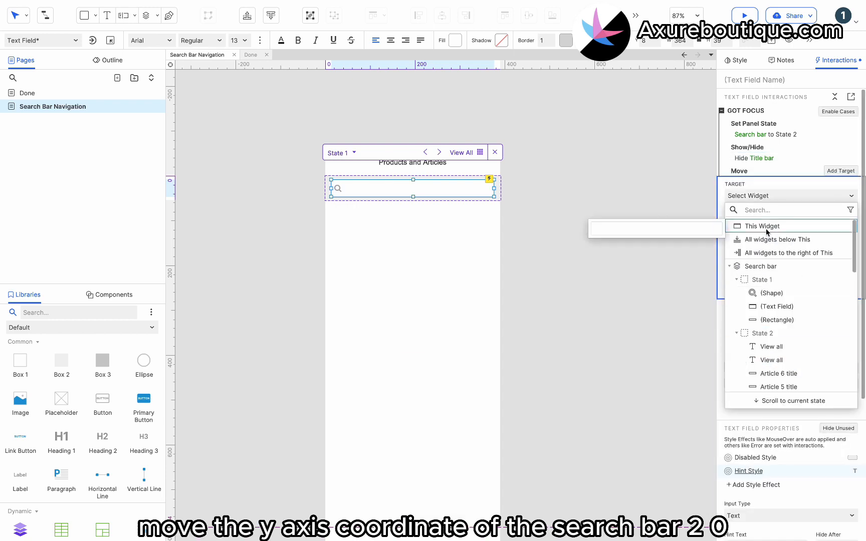
pyautogui.click(762, 267)
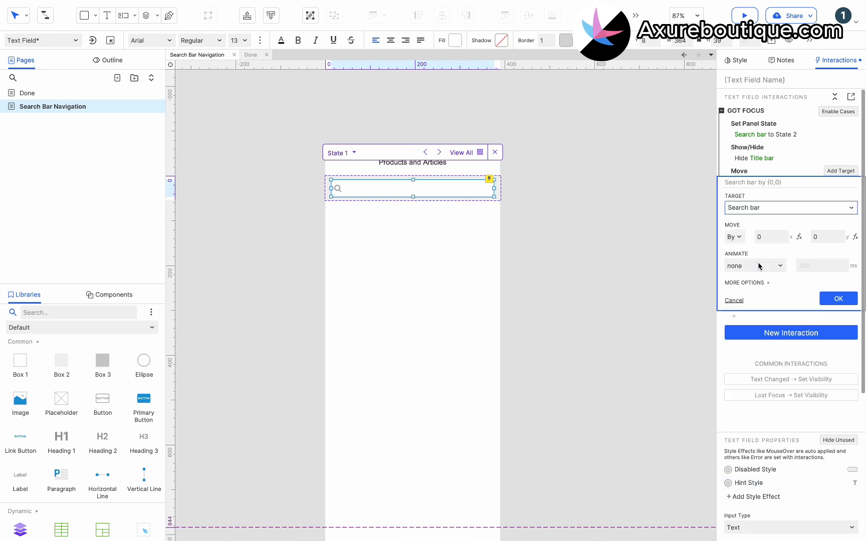
pyautogui.click(734, 237)
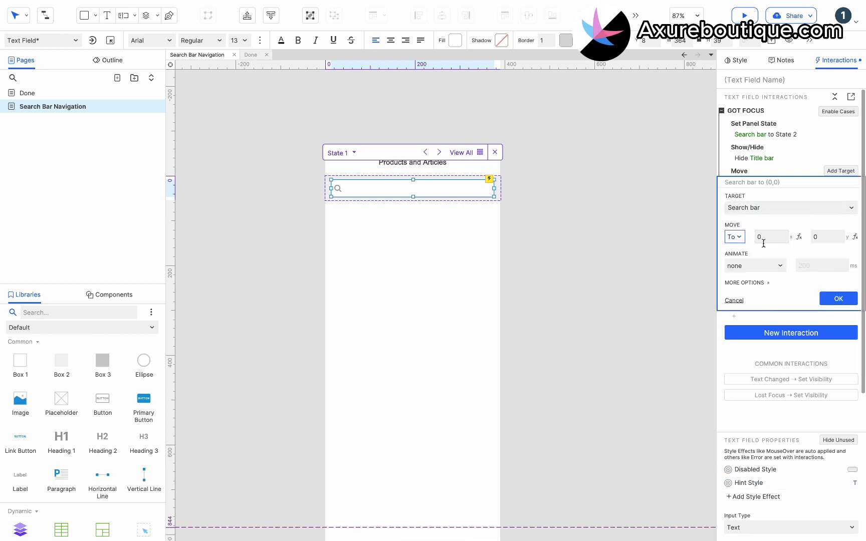
pyautogui.click(755, 266)
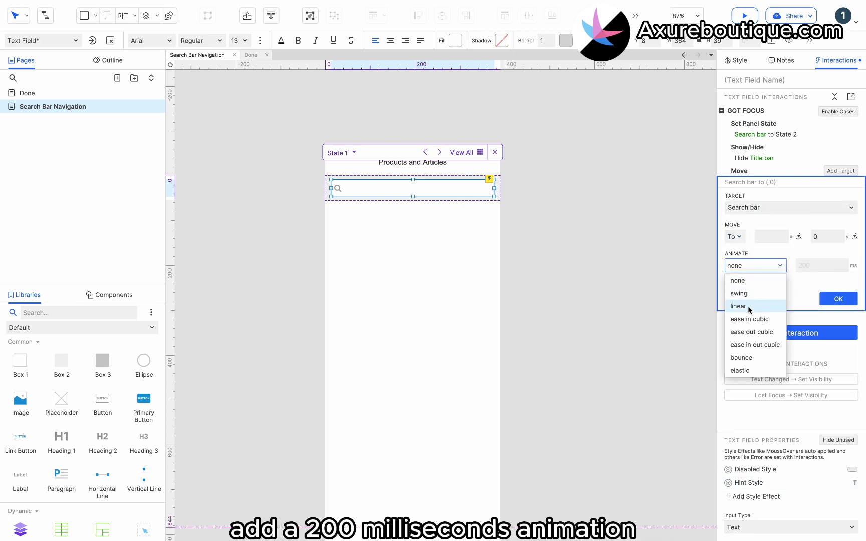
pyautogui.click(739, 306)
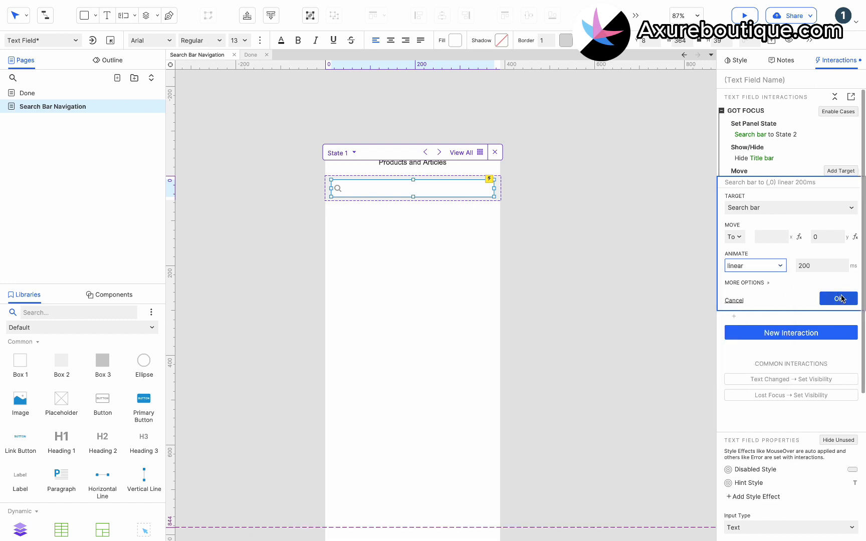
pyautogui.click(838, 299)
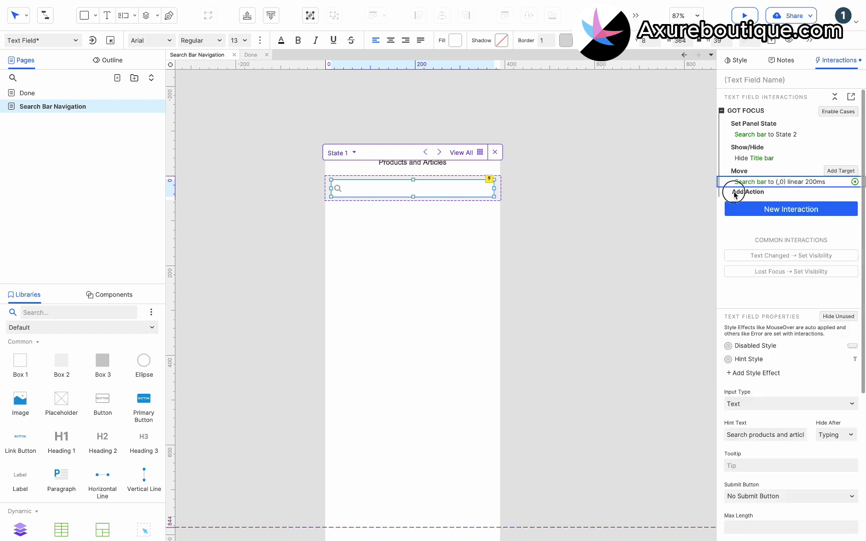
# Add a Focus action targeting the text field inside State 2
pyautogui.click(749, 192)
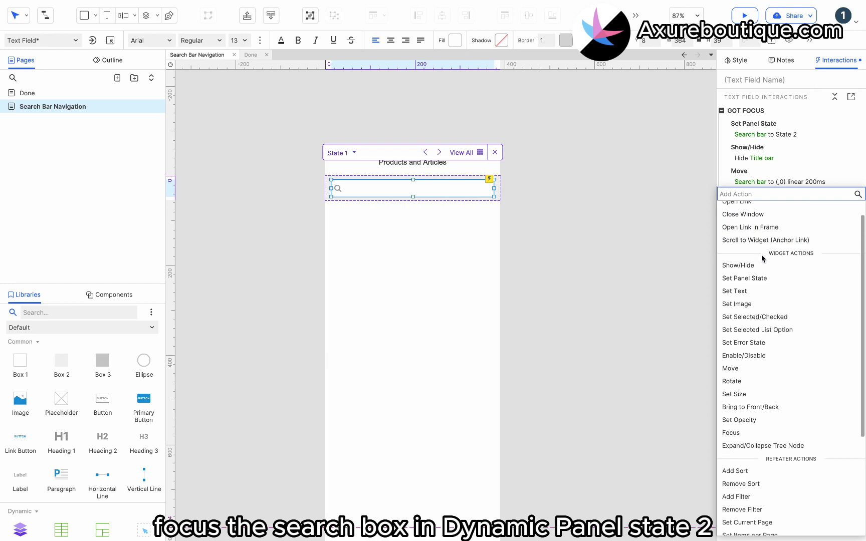
pyautogui.click(730, 432)
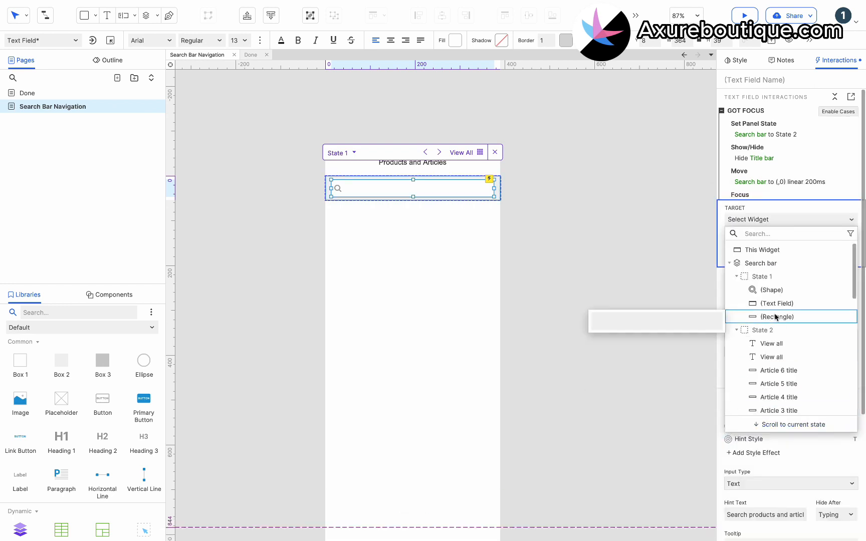
pyautogui.scroll(-3)
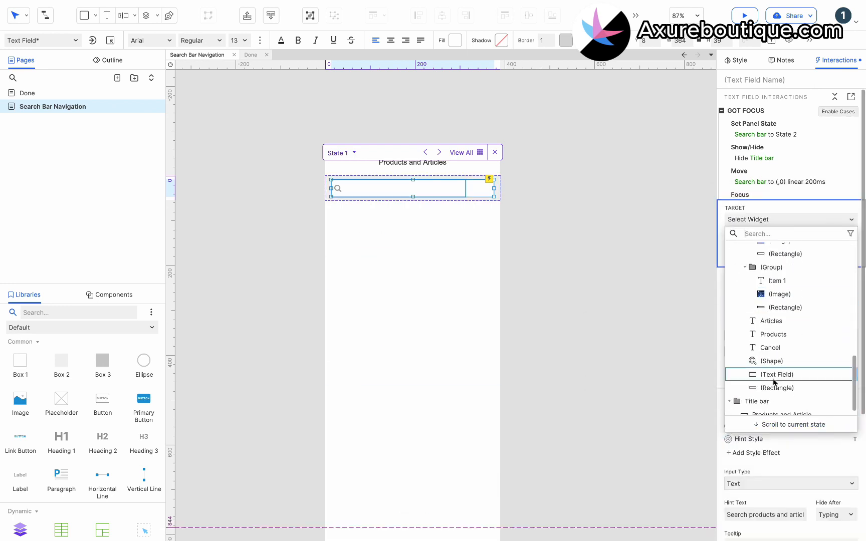
pyautogui.click(779, 375)
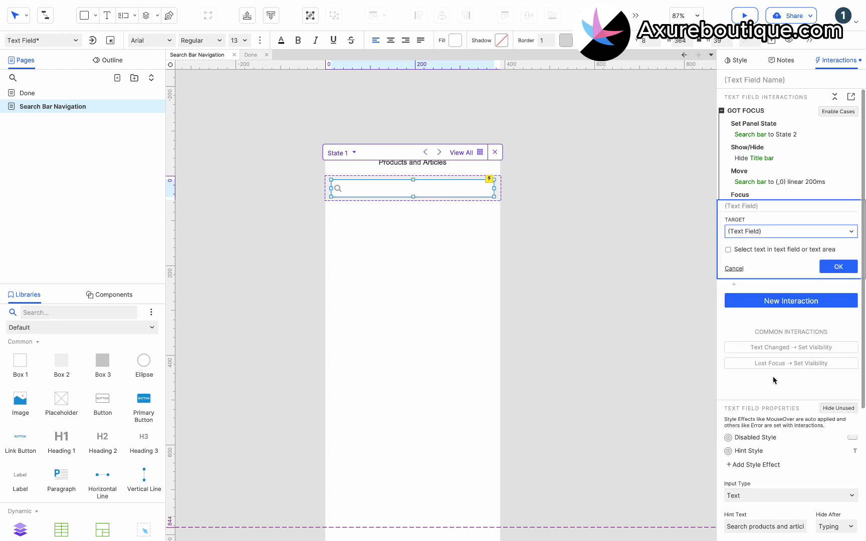
pyautogui.click(837, 267)
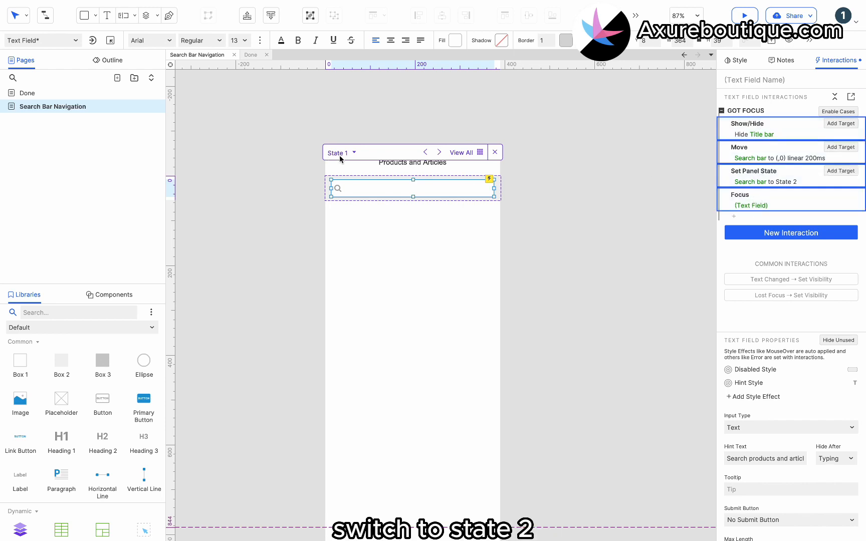
# On Cancel's Click or Tap in State 2, move the bar to y 60 and set State 1
pyautogui.click(343, 117)
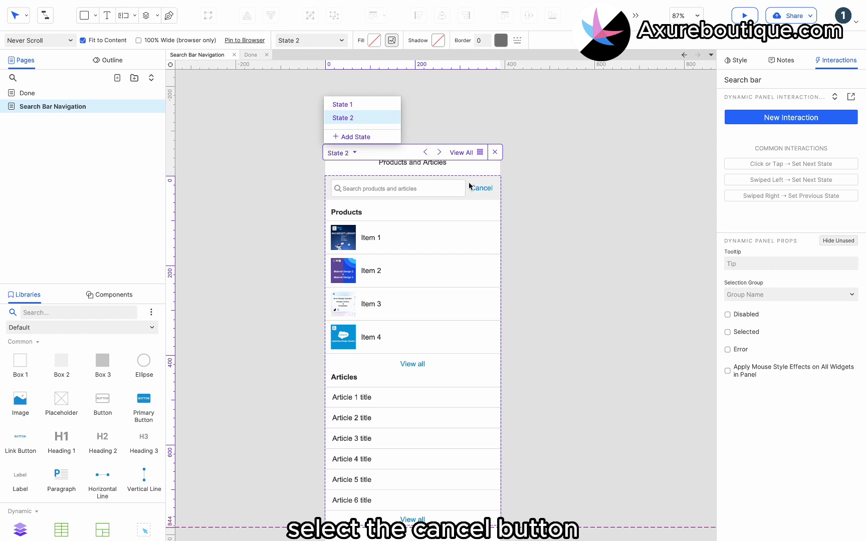
pyautogui.click(482, 189)
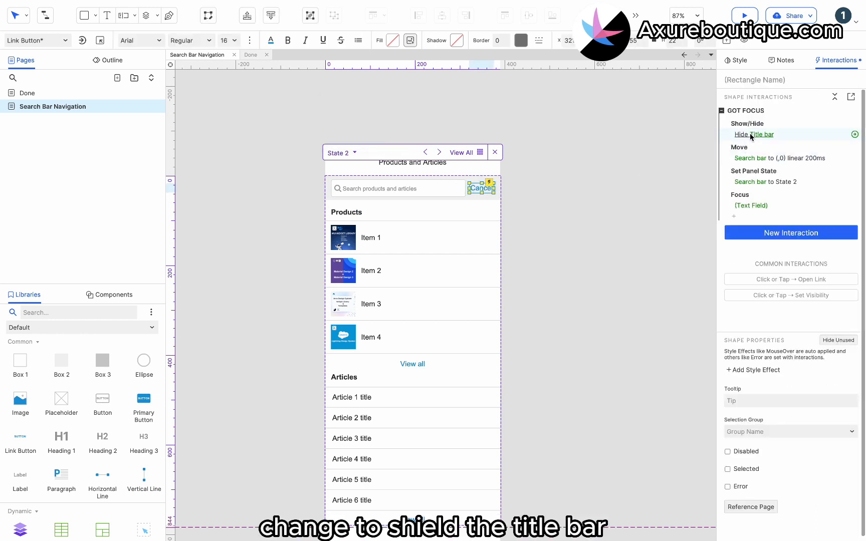
pyautogui.click(754, 135)
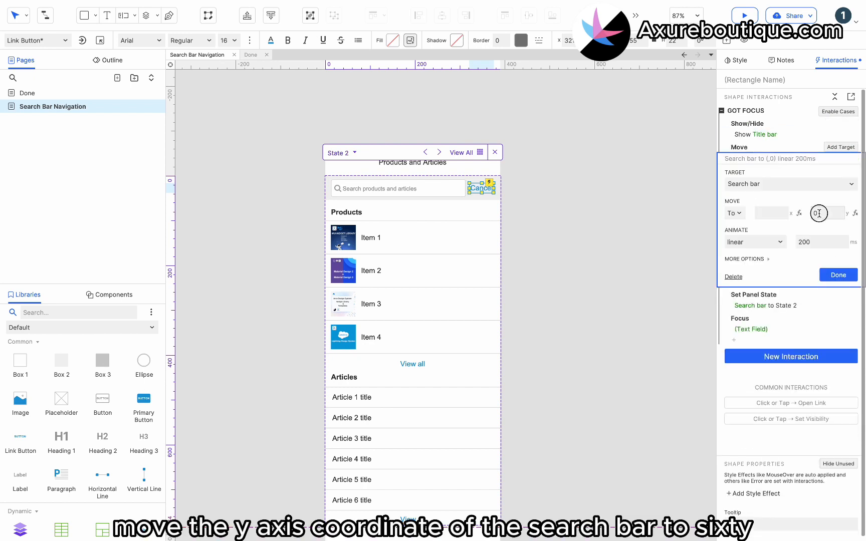
pyautogui.write('60')
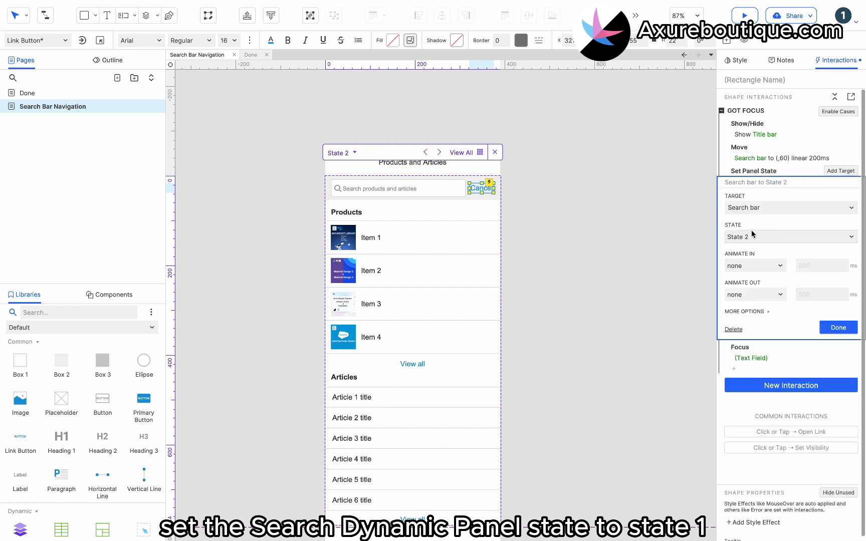
pyautogui.click(837, 328)
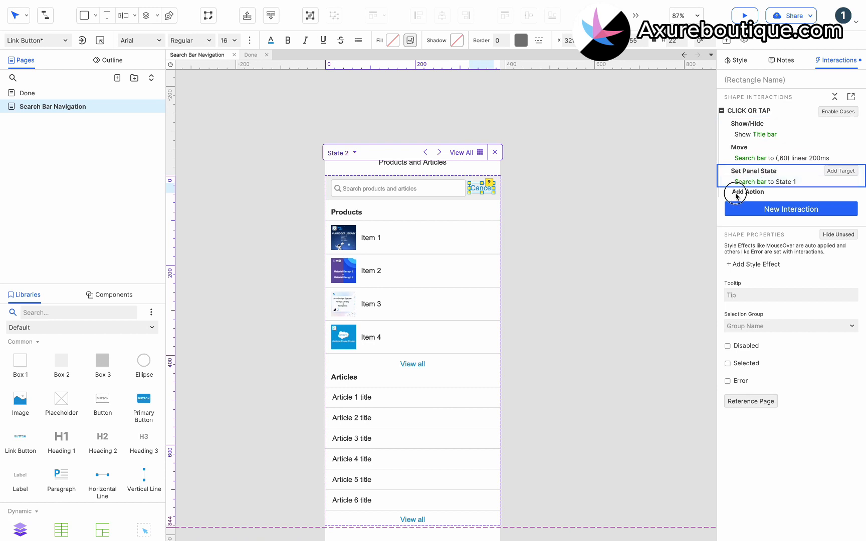
# Add a Set Text action and choose its target widget
pyautogui.click(749, 192)
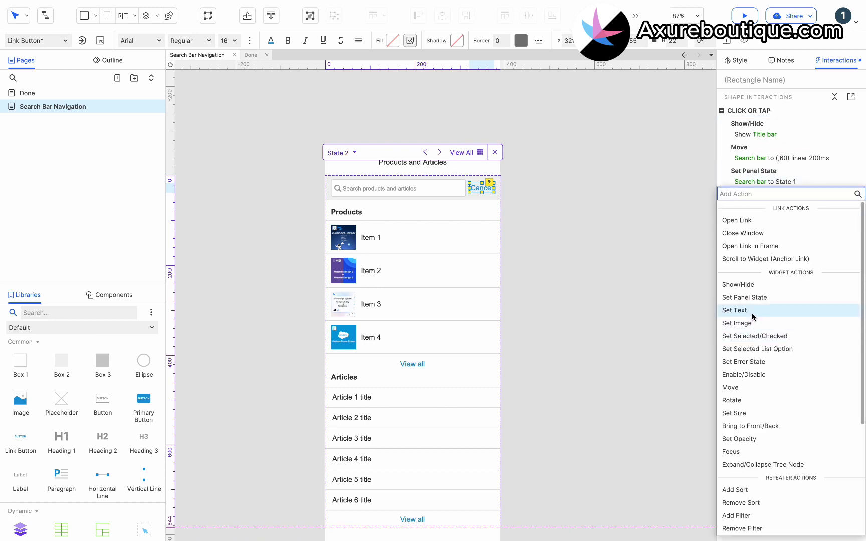
pyautogui.click(734, 310)
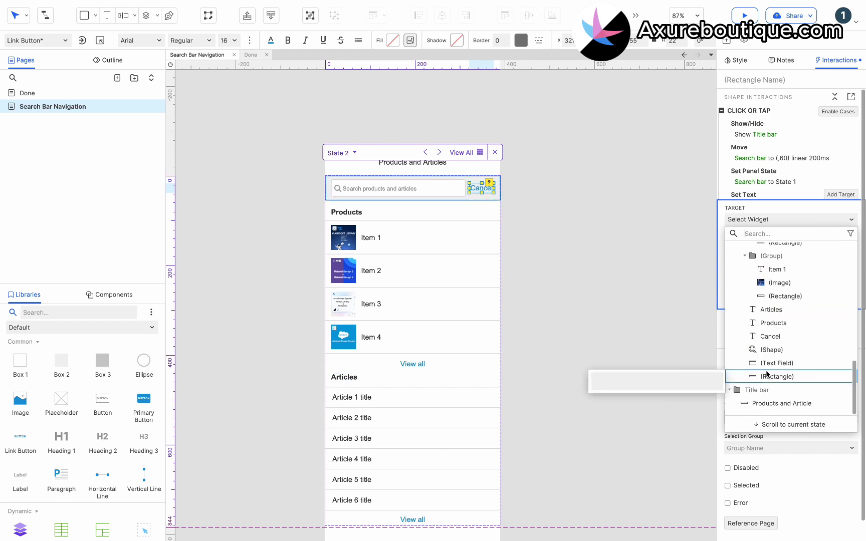
pyautogui.click(779, 363)
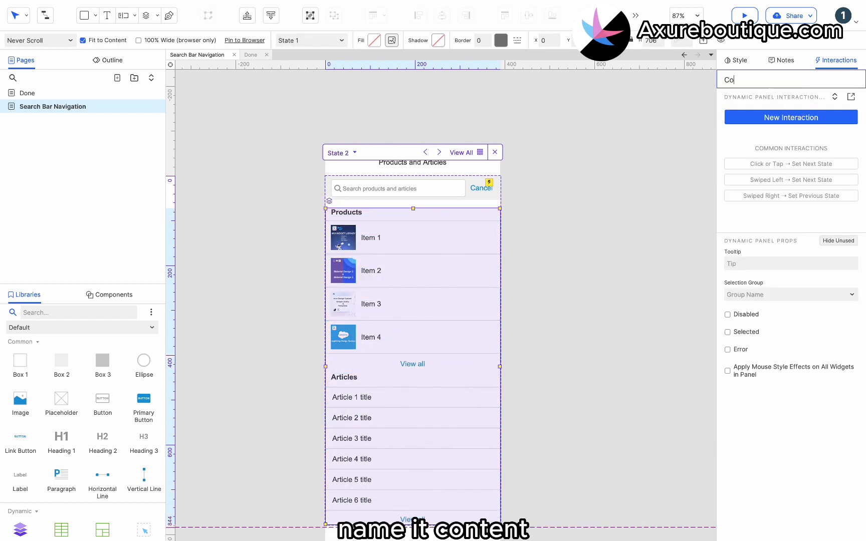
# Rename the results panel to Content and add an empty Text Changed event on the search field
pyautogui.write('Content')
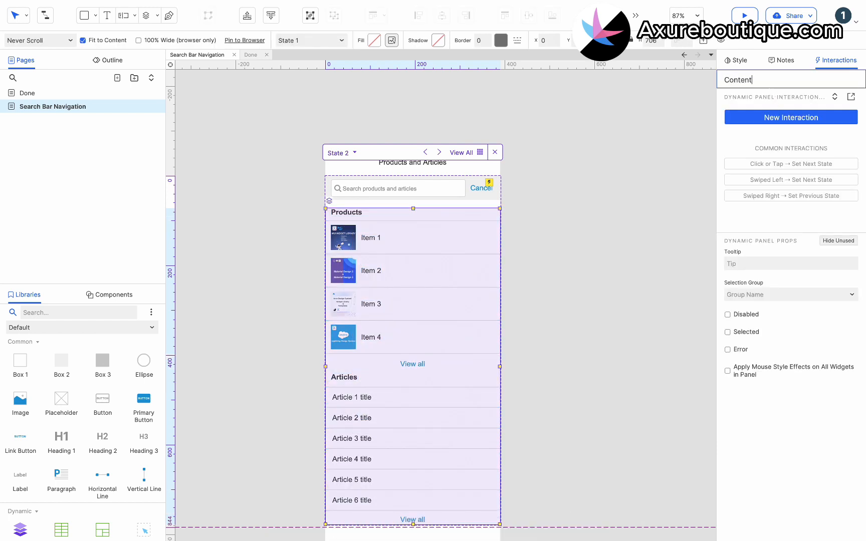
pyautogui.click(397, 189)
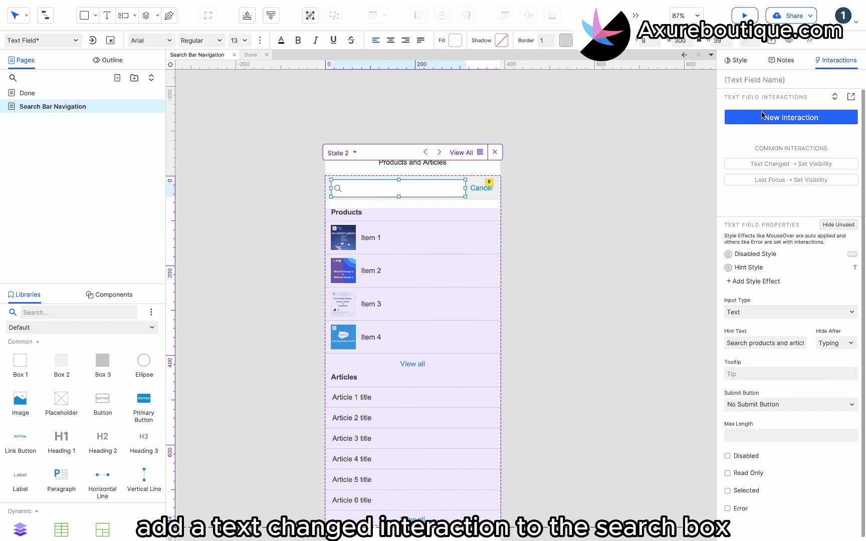
pyautogui.click(790, 118)
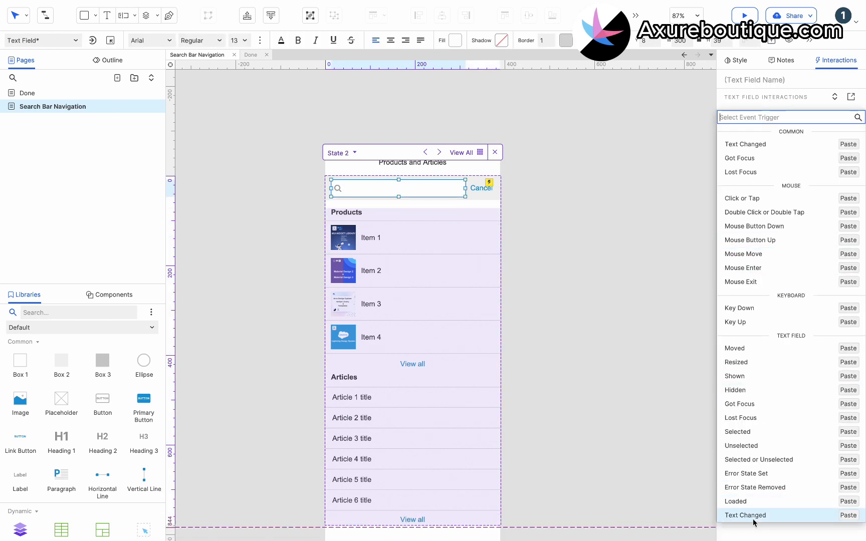
pyautogui.click(745, 516)
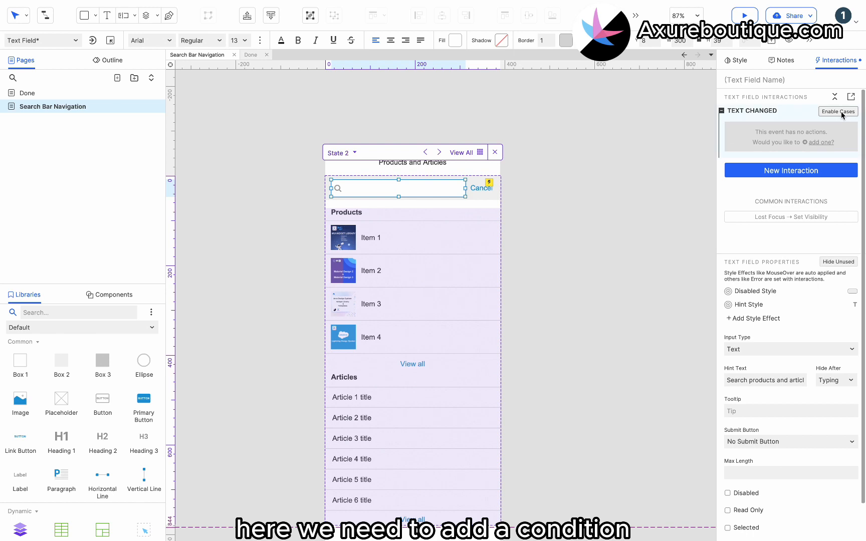
# Add Case 1 conditioned on the length of This widget's value compared to 0
pyautogui.click(838, 111)
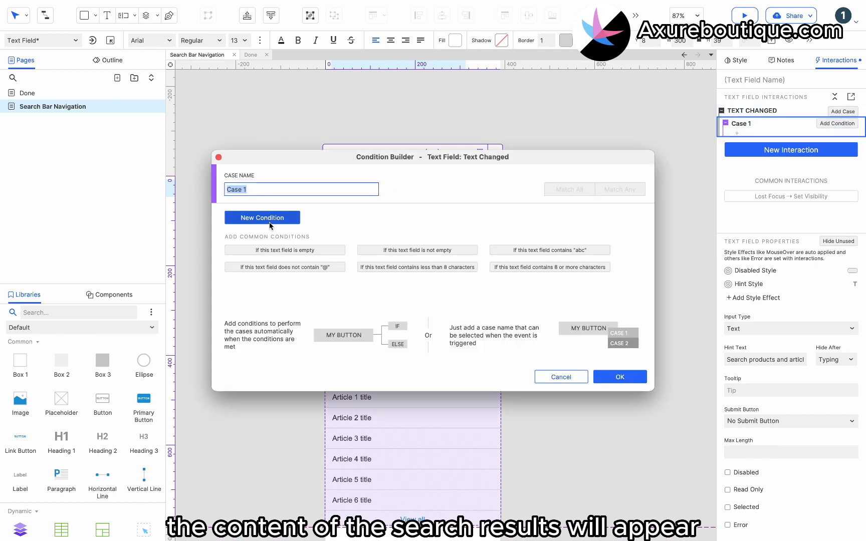
pyautogui.click(261, 218)
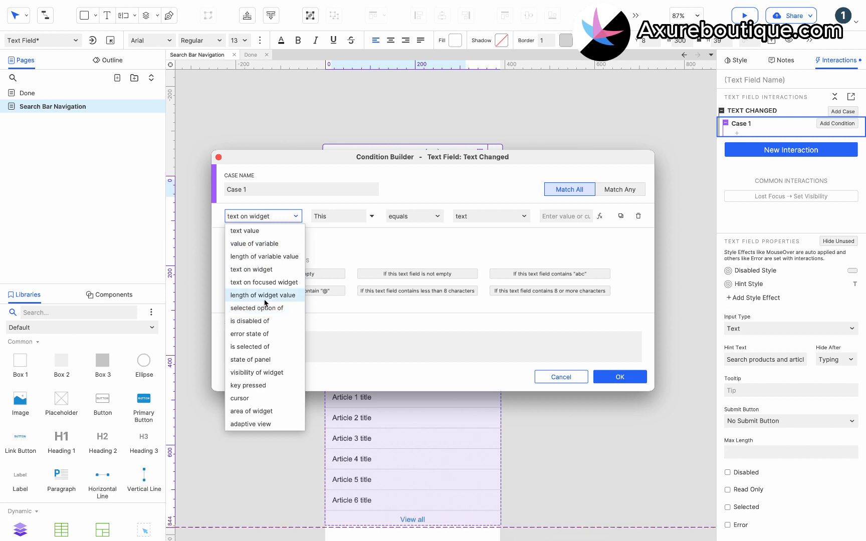
pyautogui.click(261, 294)
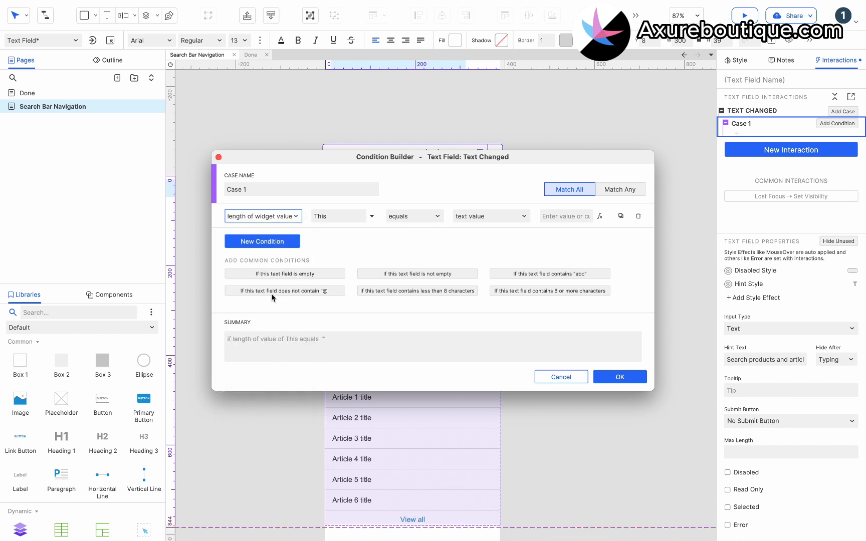
pyautogui.click(414, 216)
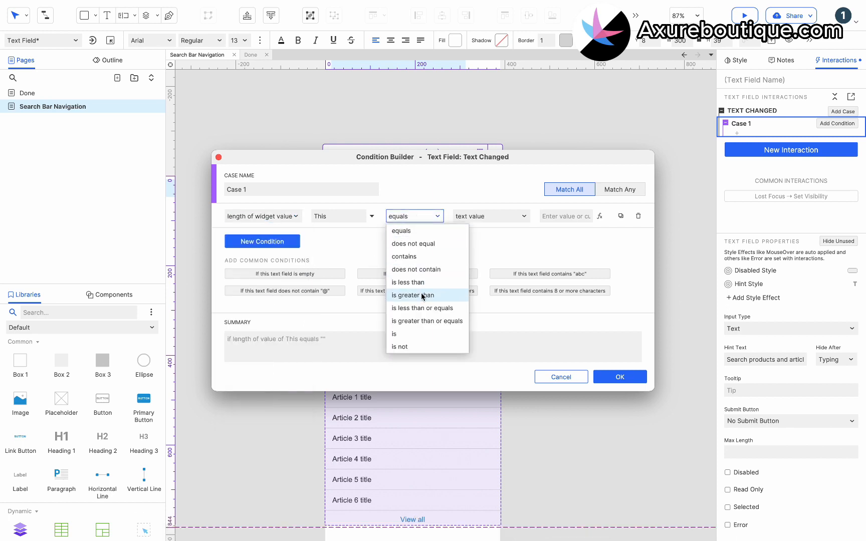
pyautogui.click(422, 308)
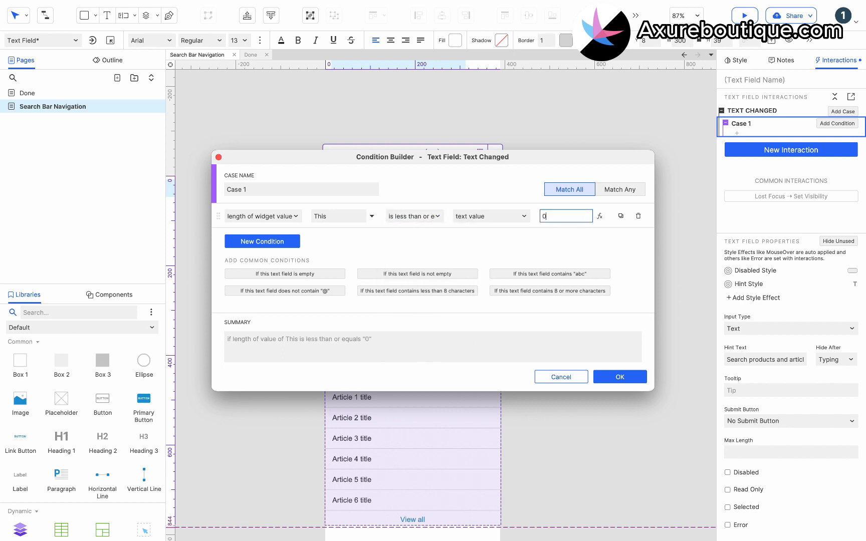
pyautogui.click(619, 377)
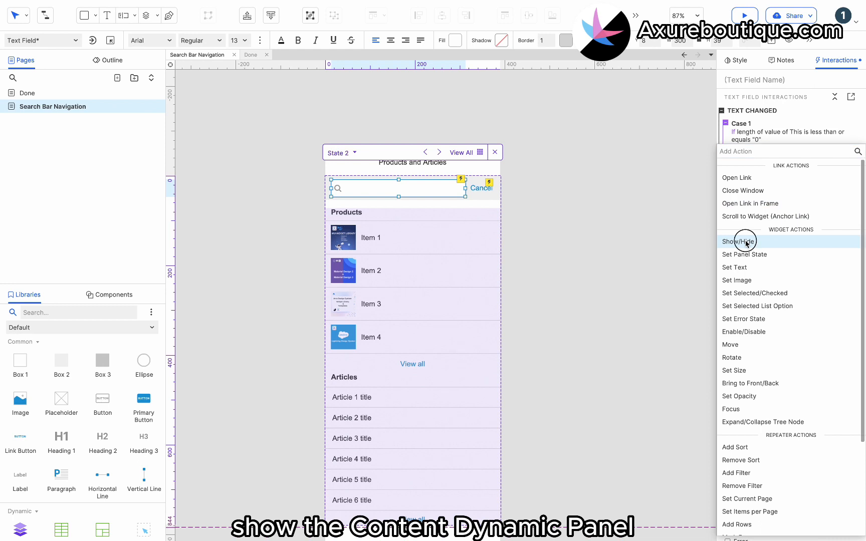
# Make Case 1 show Content and add an unconditioned Else case hiding Content
pyautogui.click(739, 242)
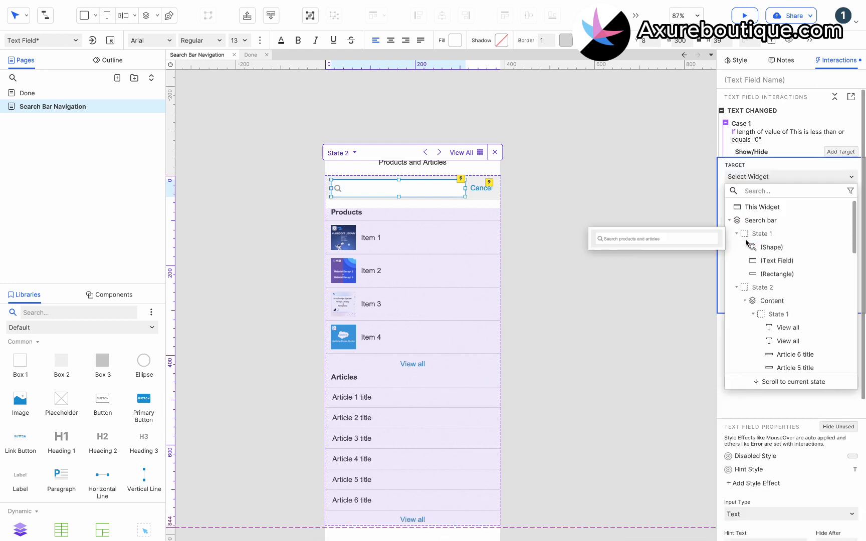
pyautogui.click(768, 301)
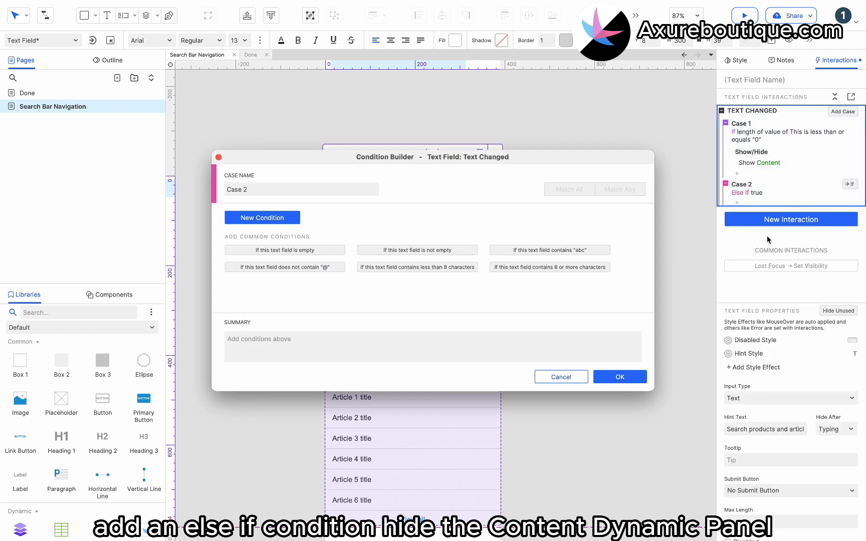
pyautogui.click(619, 377)
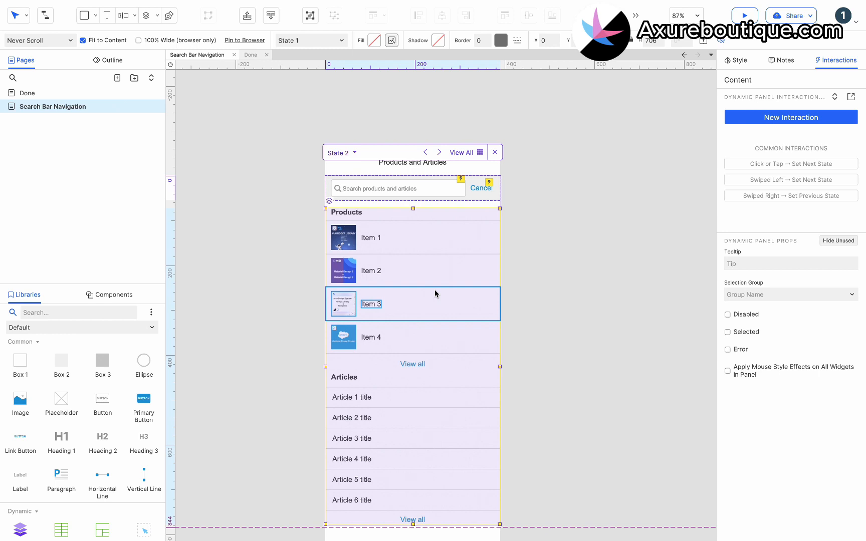
# Correct the Case 1 comparison to 'is greater than' 0
pyautogui.click(377, 187)
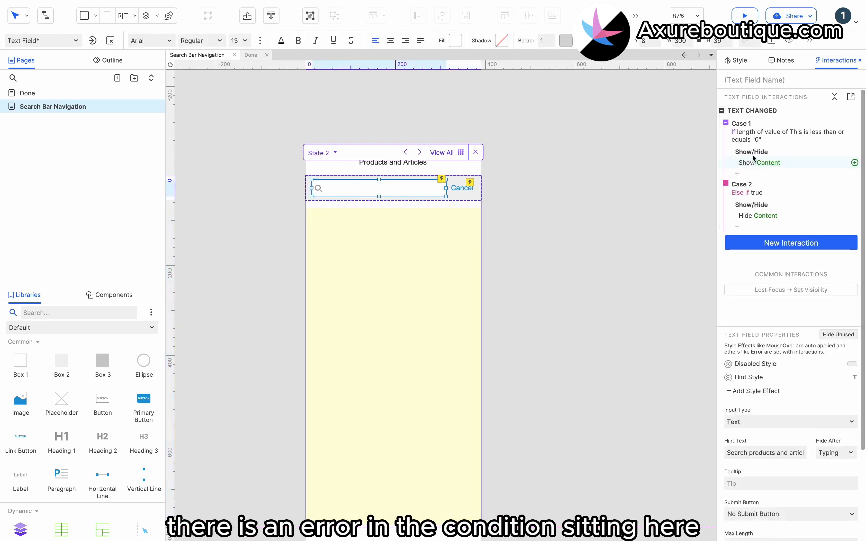
pyautogui.click(414, 215)
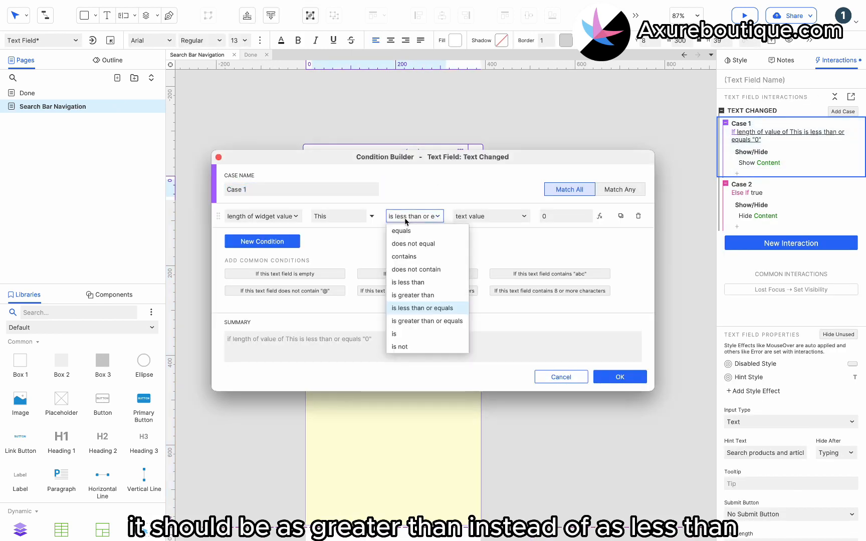
pyautogui.click(412, 294)
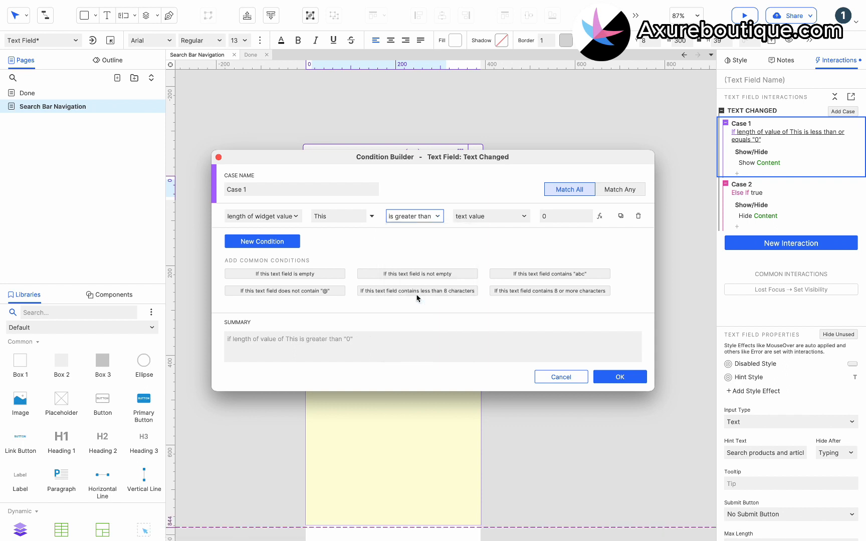
pyautogui.click(620, 377)
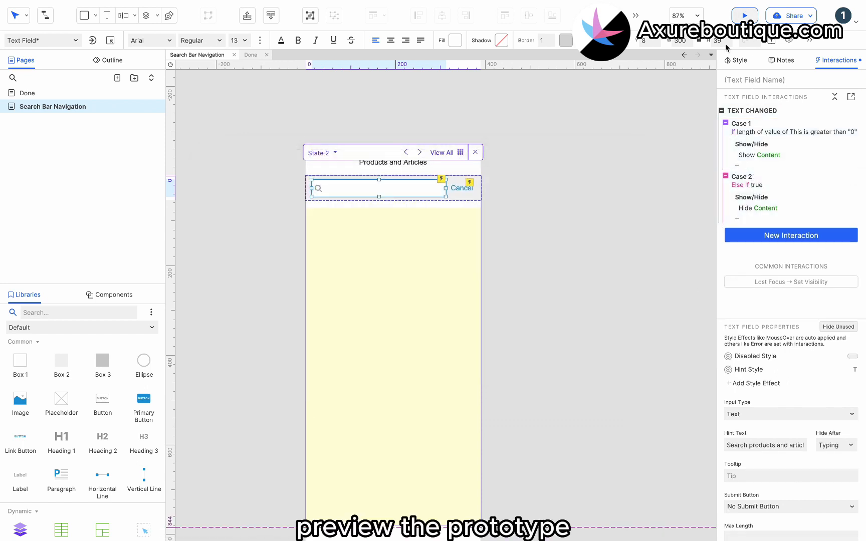
# Preview the prototype: type 'aefe' to reveal results, Cancel to restore the title bar, refocus the search box
pyautogui.click(744, 15)
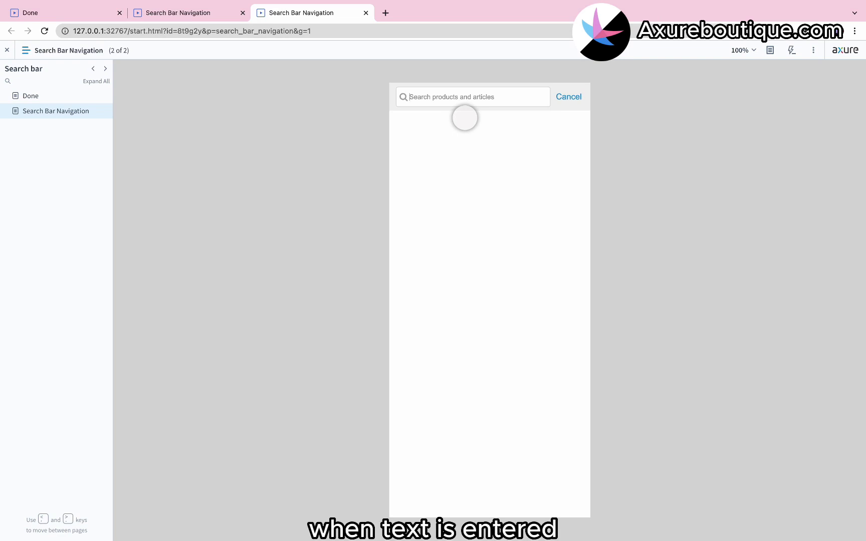
pyautogui.write('aefe')
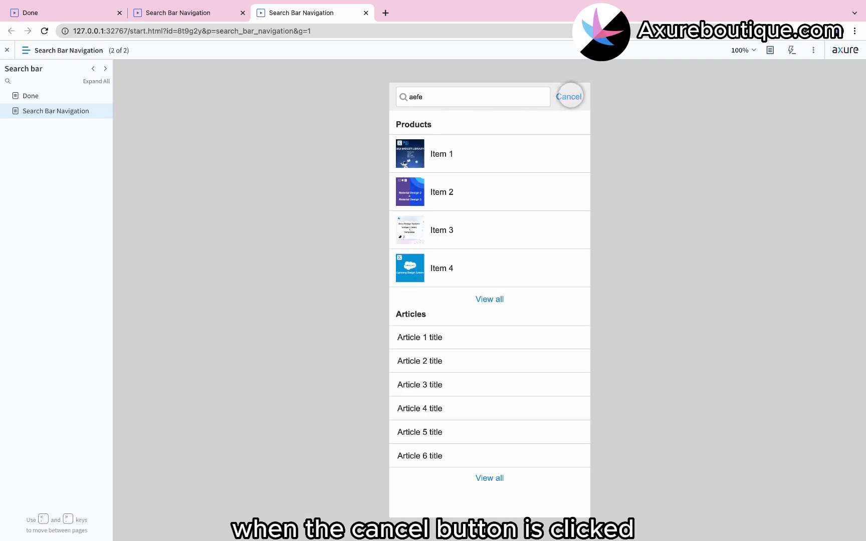
pyautogui.click(570, 96)
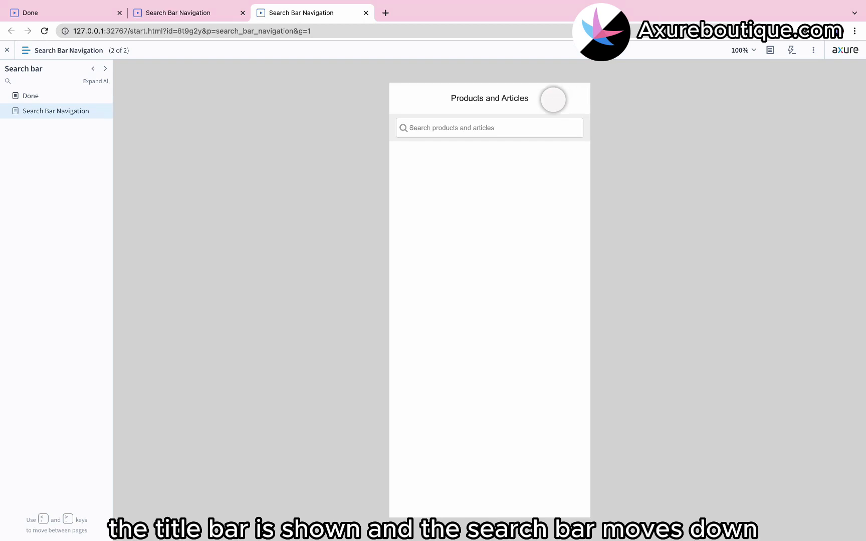
pyautogui.click(488, 127)
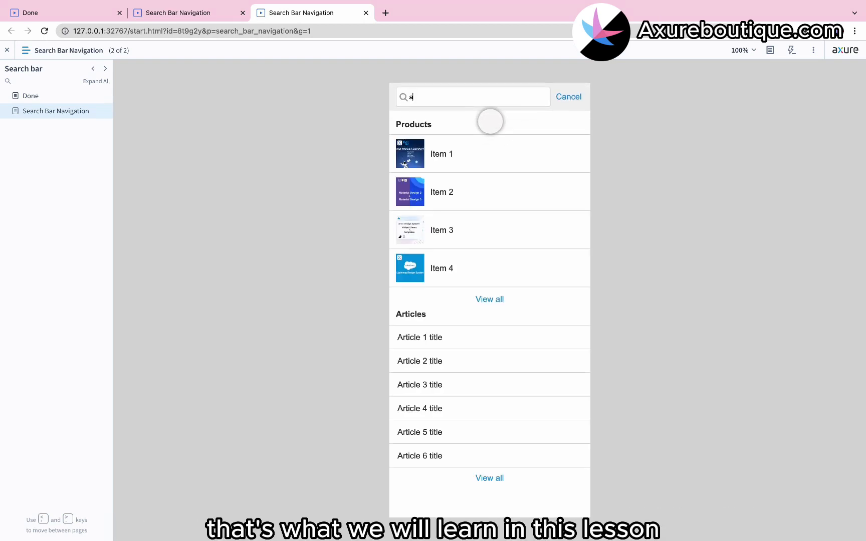